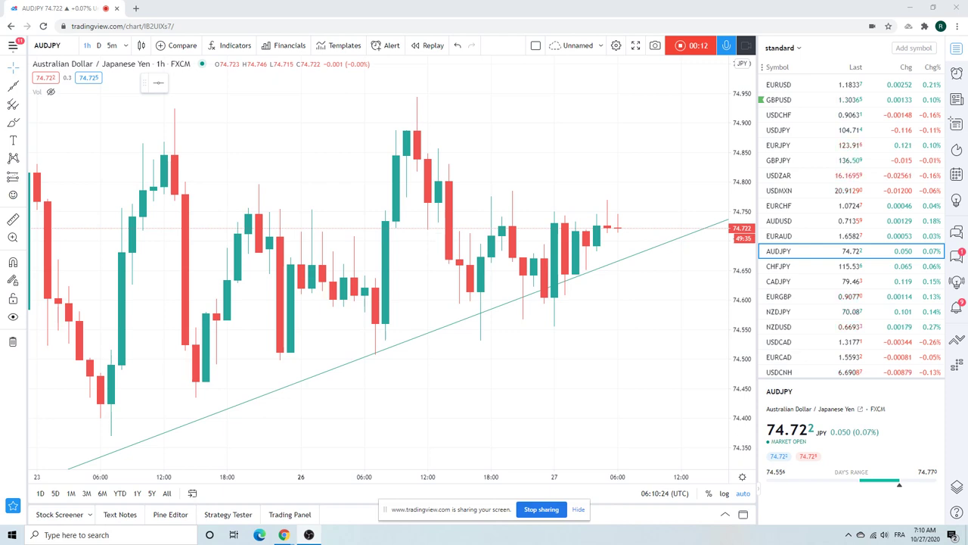
mouse_move(667, 160)
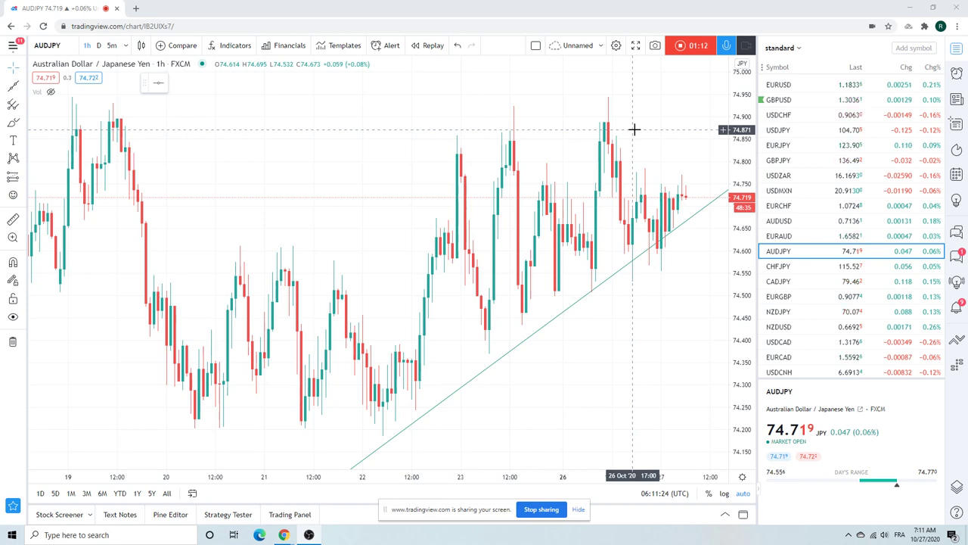
Step: Step through the EURUSD, GBPUSD and USDCHF hourly charts, ending on USDJPY
left_click(786, 83)
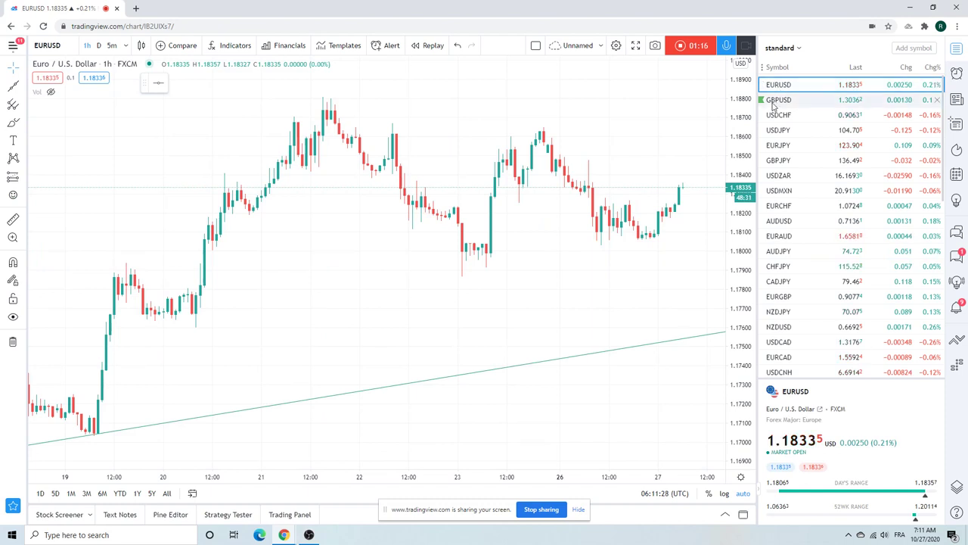
left_click(781, 100)
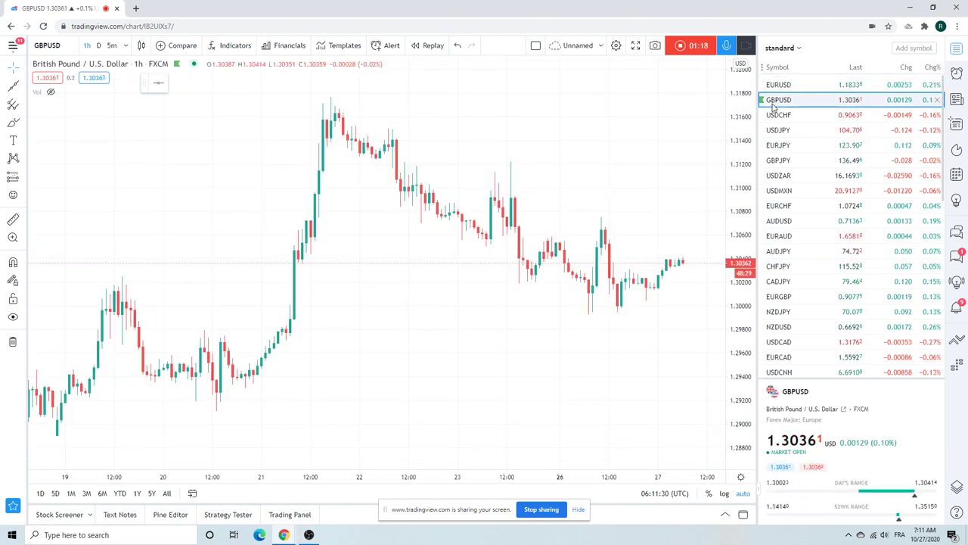
left_click(781, 115)
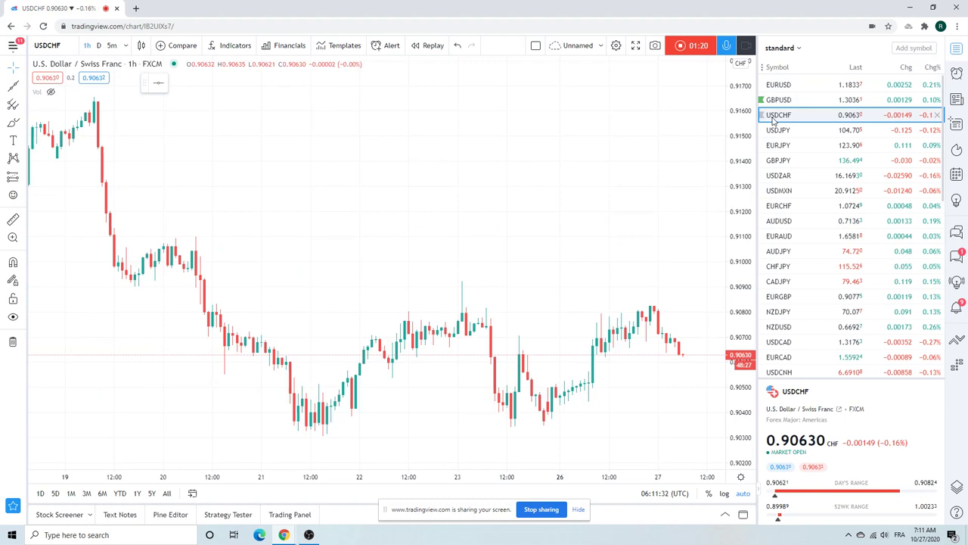
left_click(779, 130)
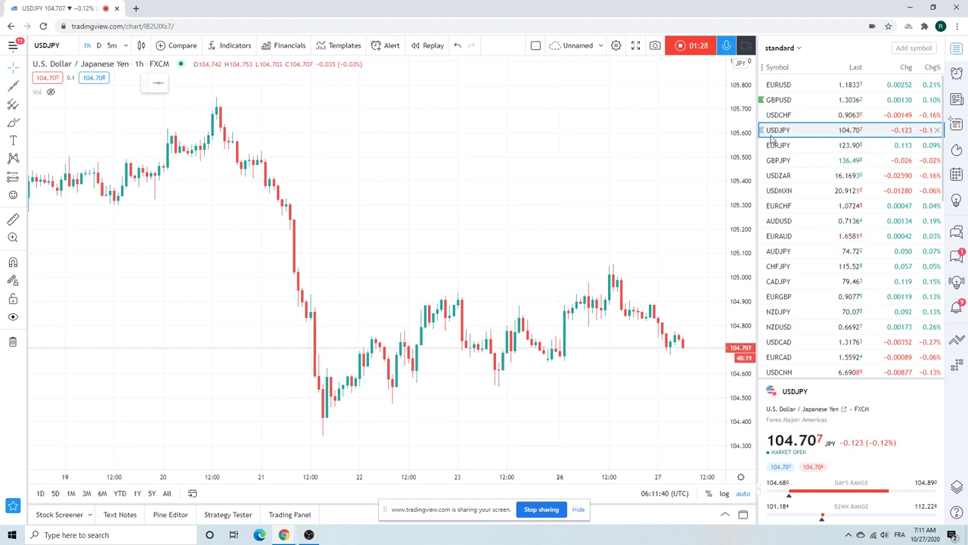
mouse_move(802, 145)
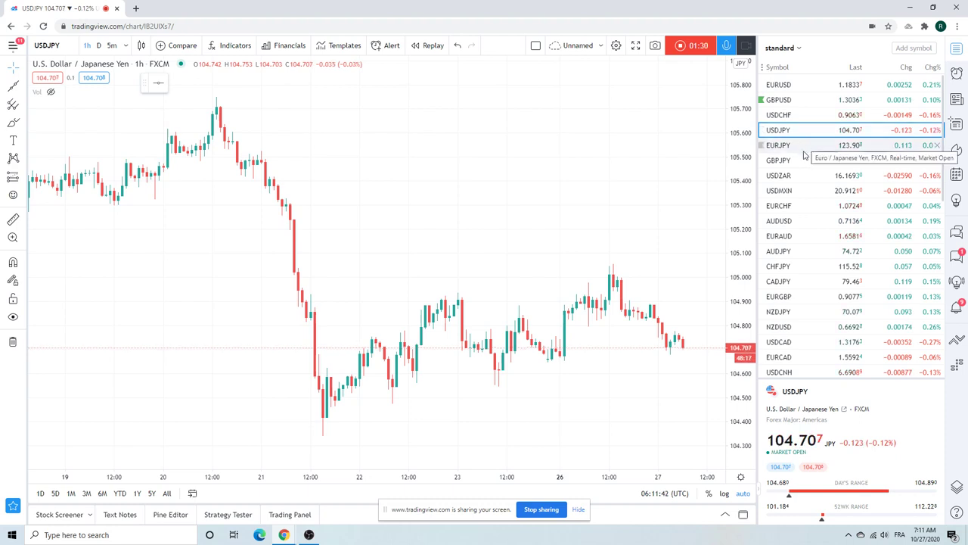
scroll("down", 3)
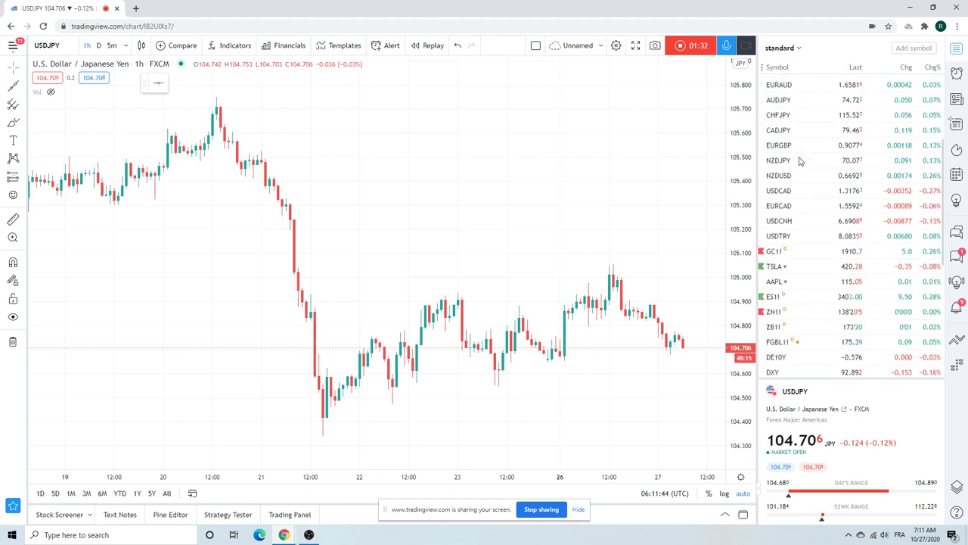
Step: Load the ES1! S&P 500 E-mini futures hourly chart from the watchlist
left_click(773, 296)
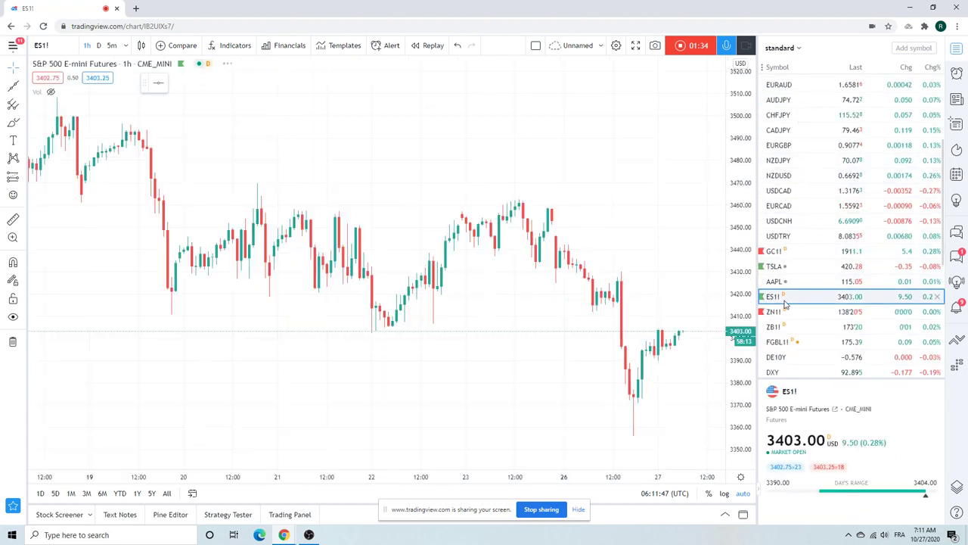
mouse_move(575, 207)
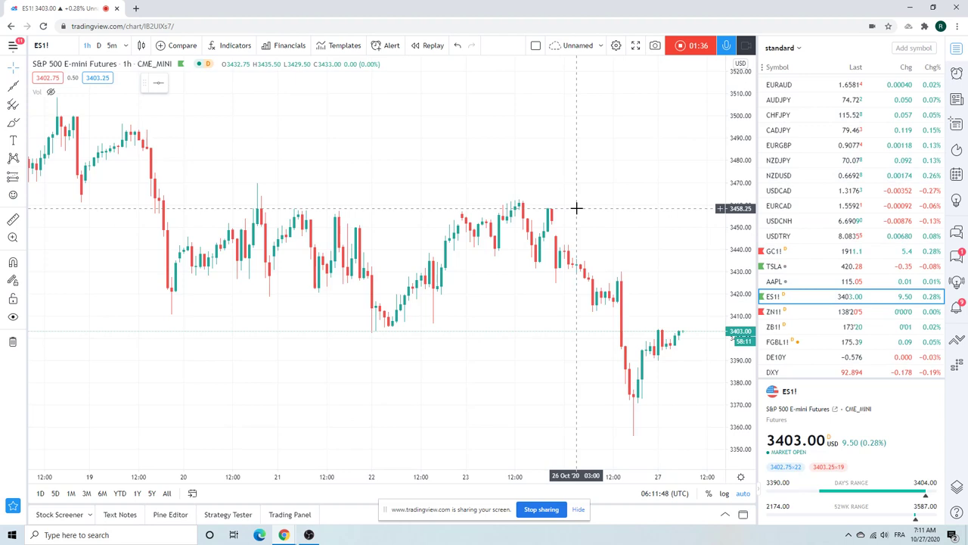
mouse_move(569, 271)
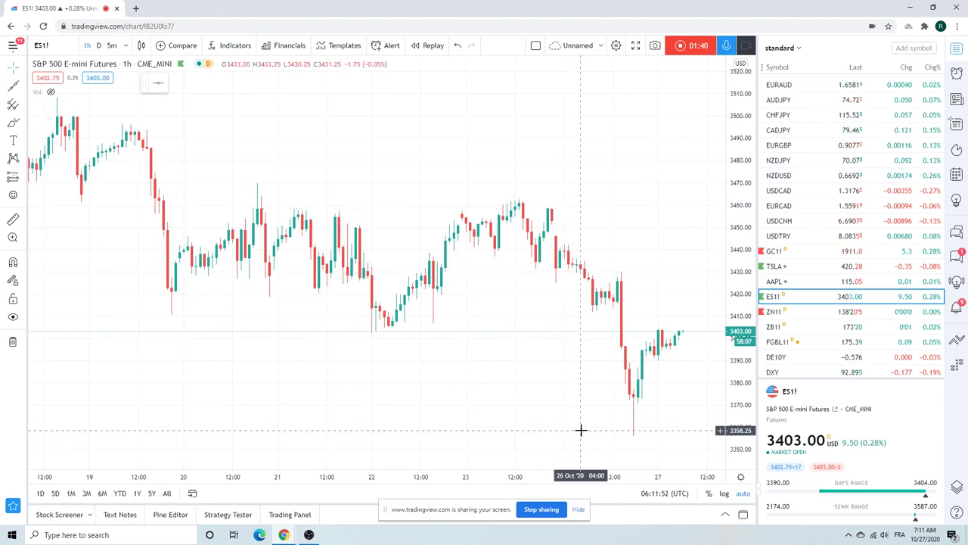
mouse_move(583, 436)
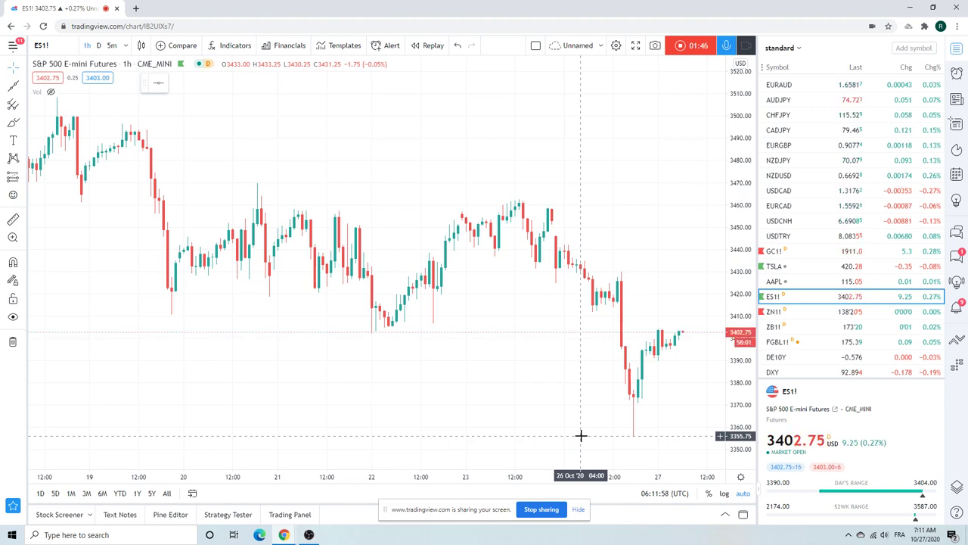
mouse_move(648, 420)
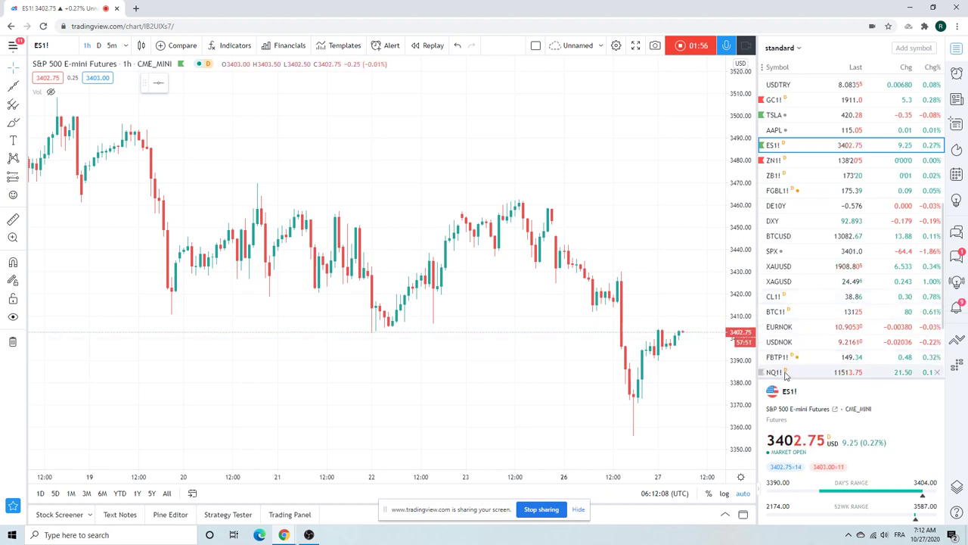
Step: Load the NQ1! NASDAQ 100 E-mini futures hourly chart from the watchlist
left_click(774, 372)
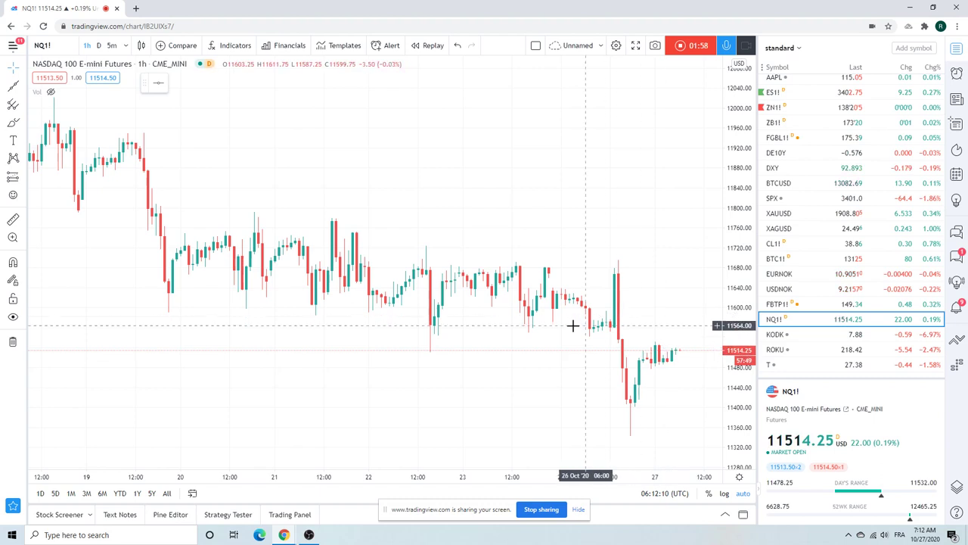
mouse_move(569, 327)
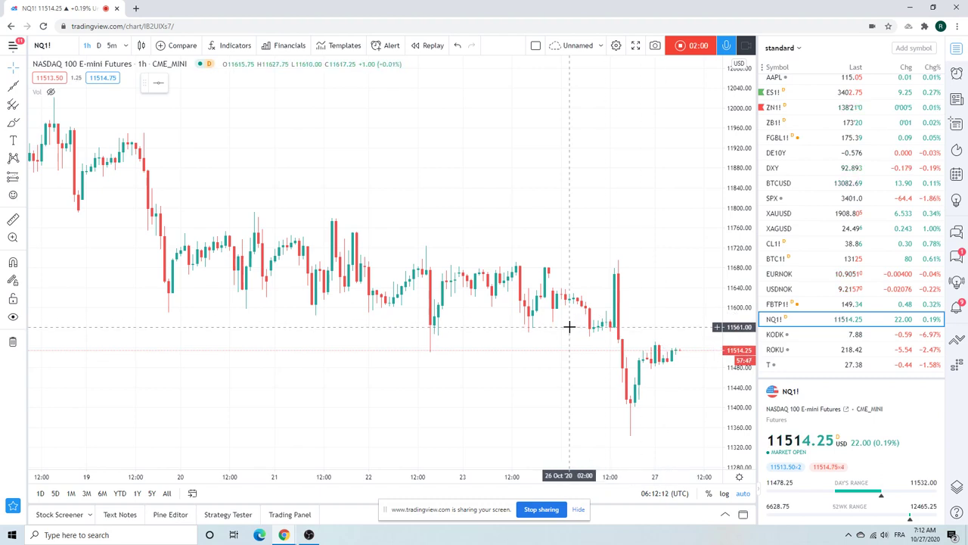
mouse_move(618, 339)
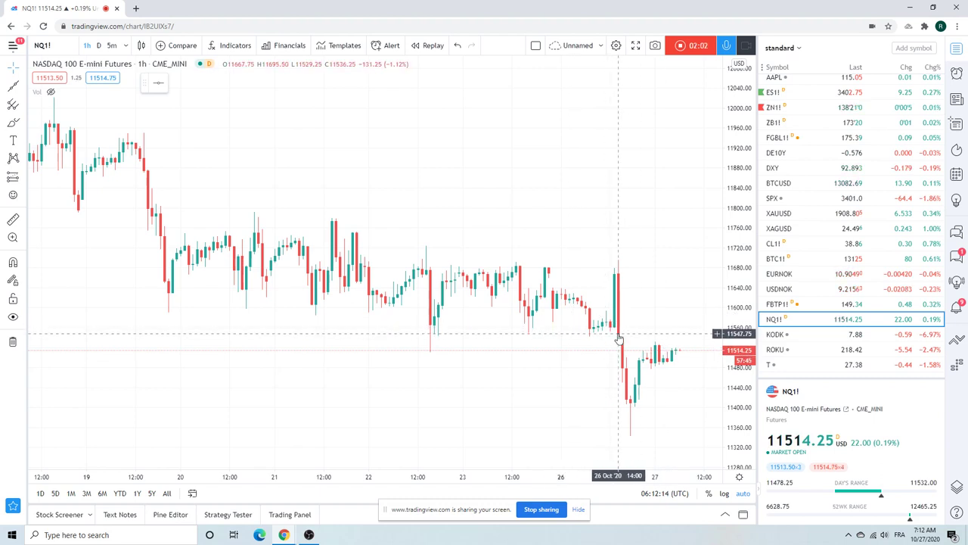
mouse_move(621, 328)
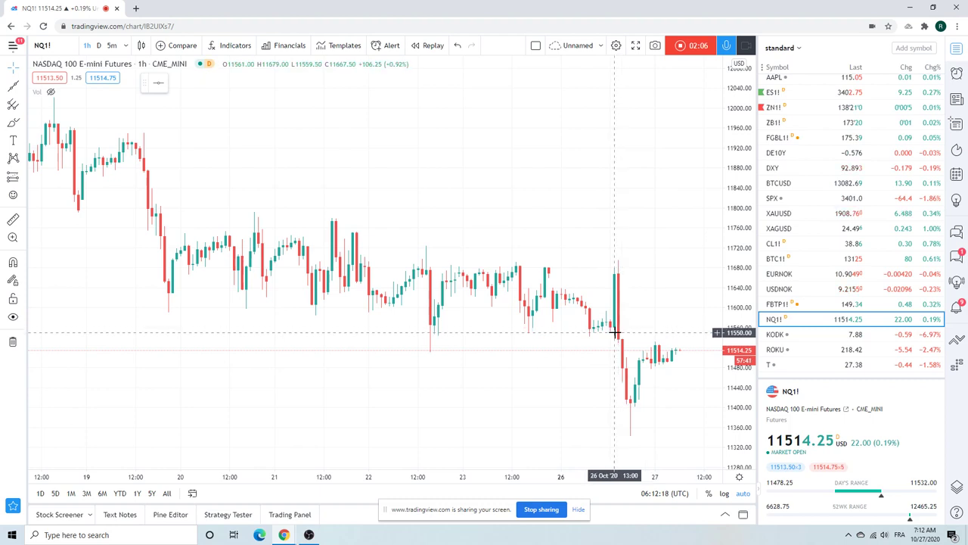
mouse_move(629, 327)
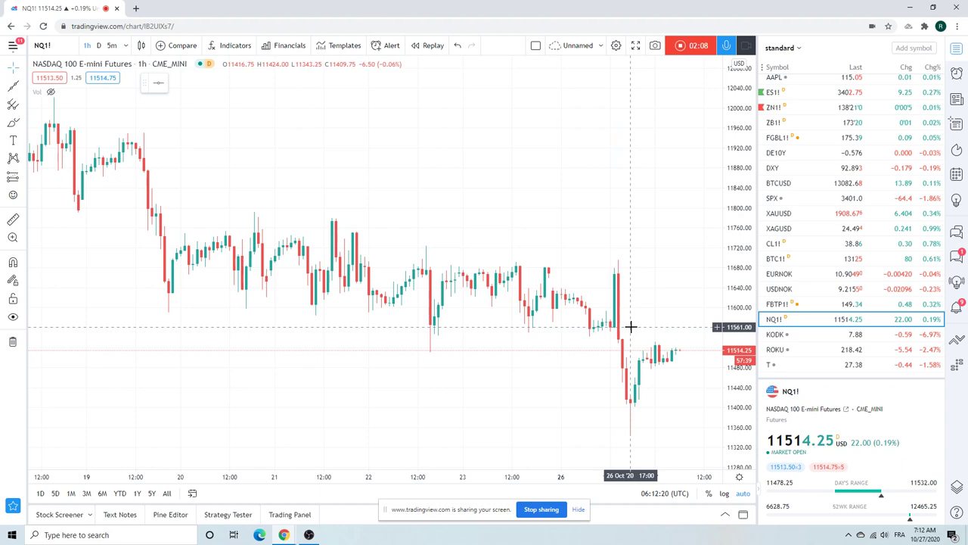
mouse_move(635, 269)
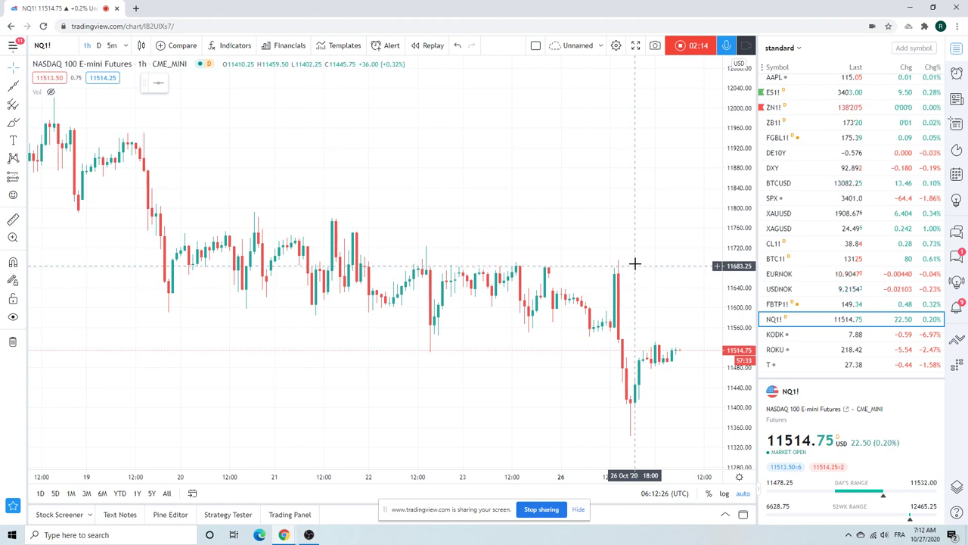
mouse_move(632, 260)
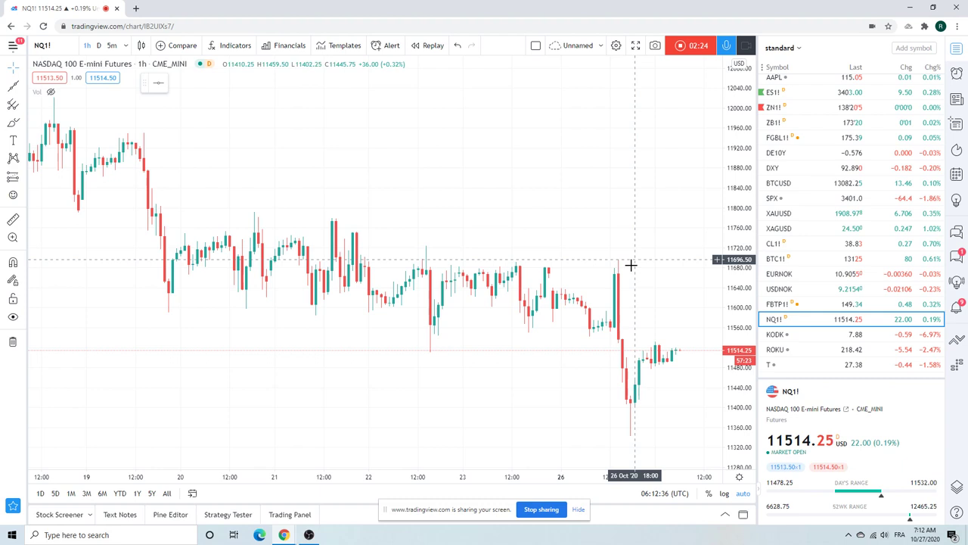
mouse_move(624, 265)
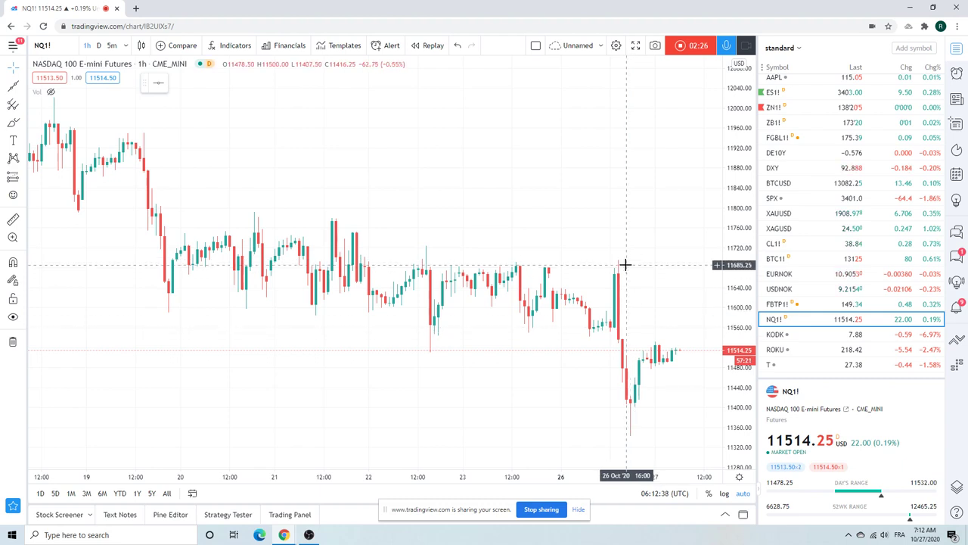
mouse_move(623, 260)
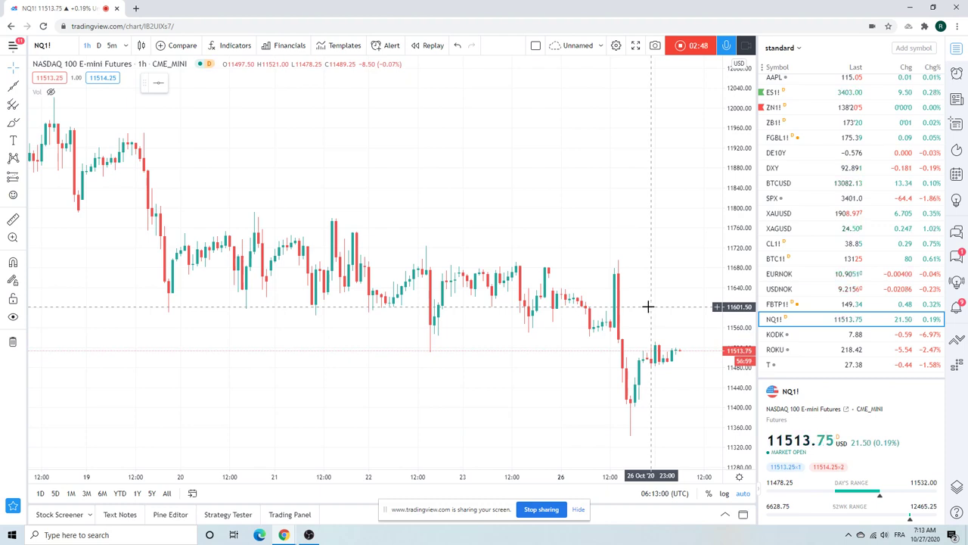
mouse_move(487, 278)
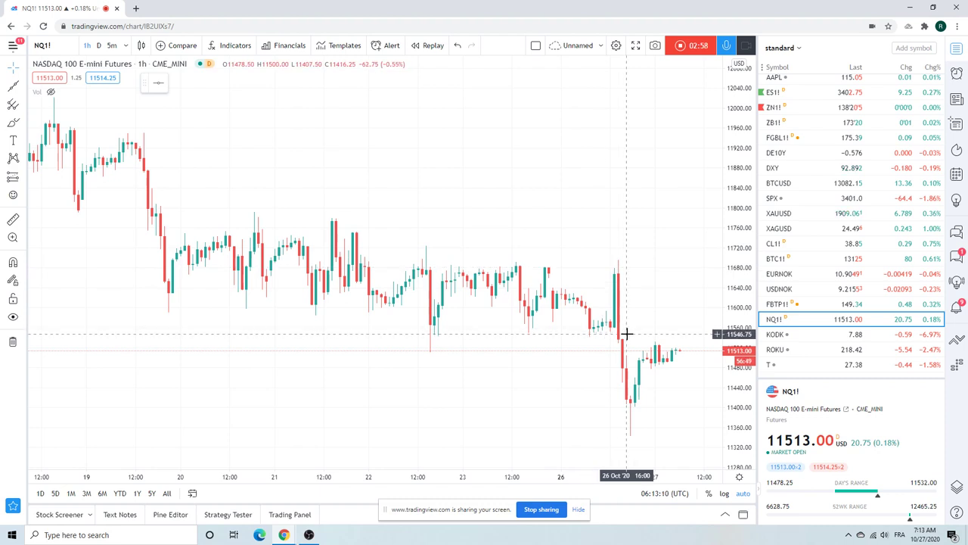
mouse_move(630, 261)
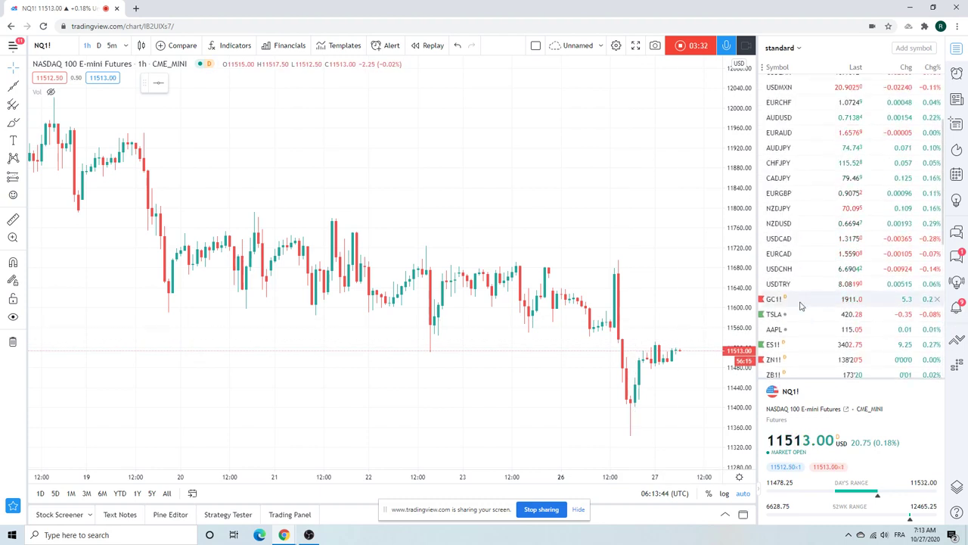
Step: Load the GC1! Gold Futures hourly chart from the watchlist
left_click(774, 300)
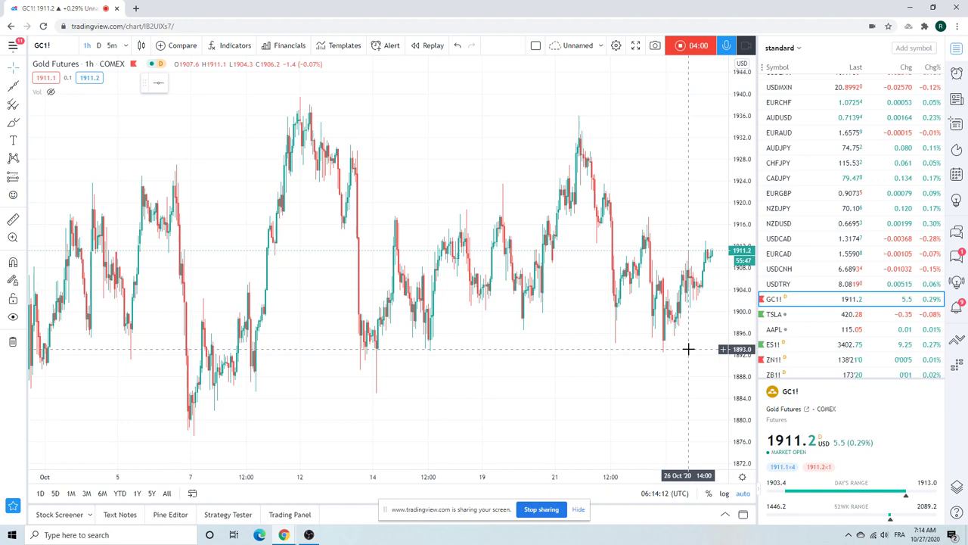
mouse_move(669, 243)
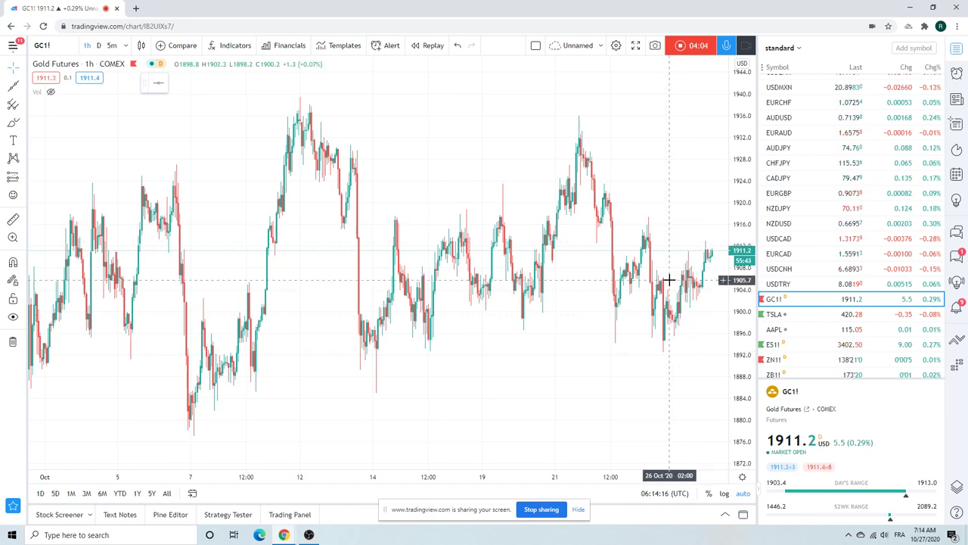
mouse_move(649, 245)
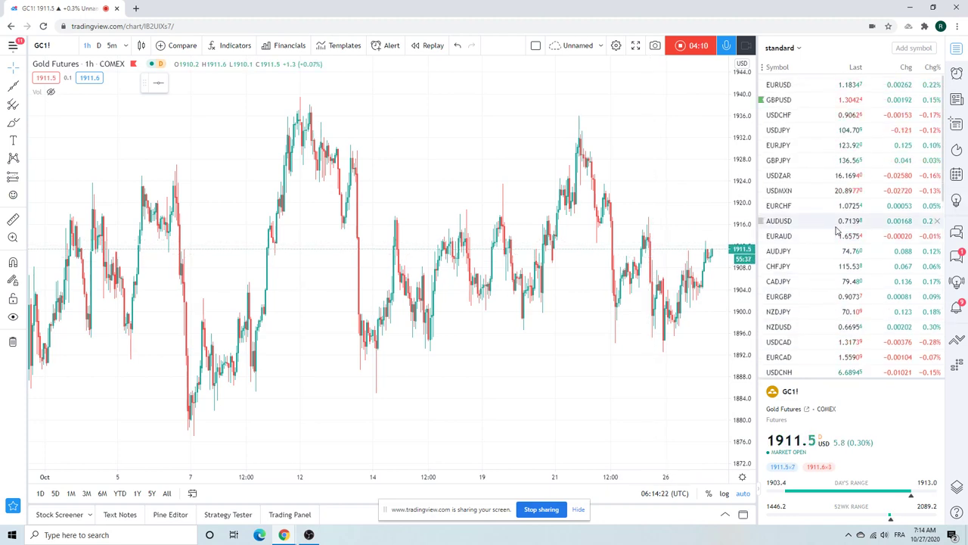
mouse_move(835, 230)
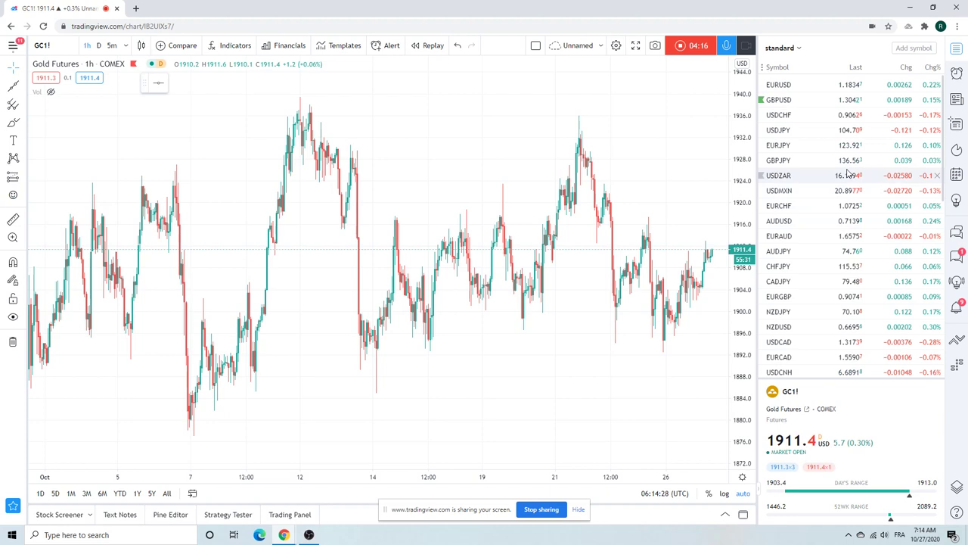
mouse_move(816, 174)
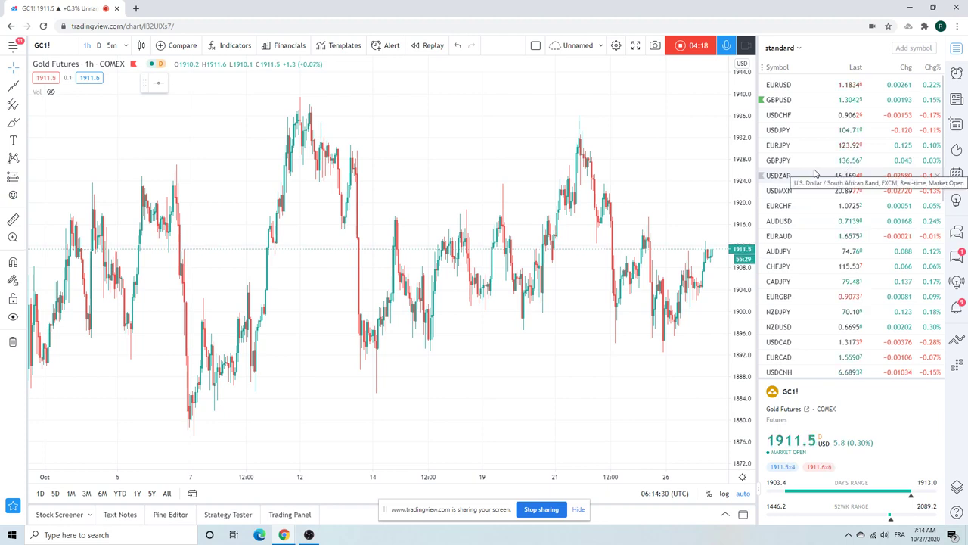
mouse_move(816, 190)
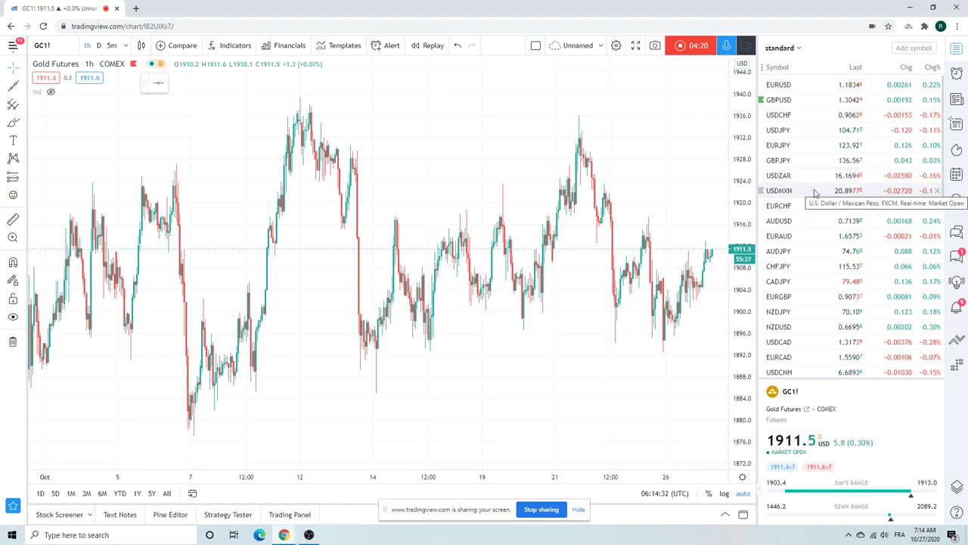
mouse_move(811, 221)
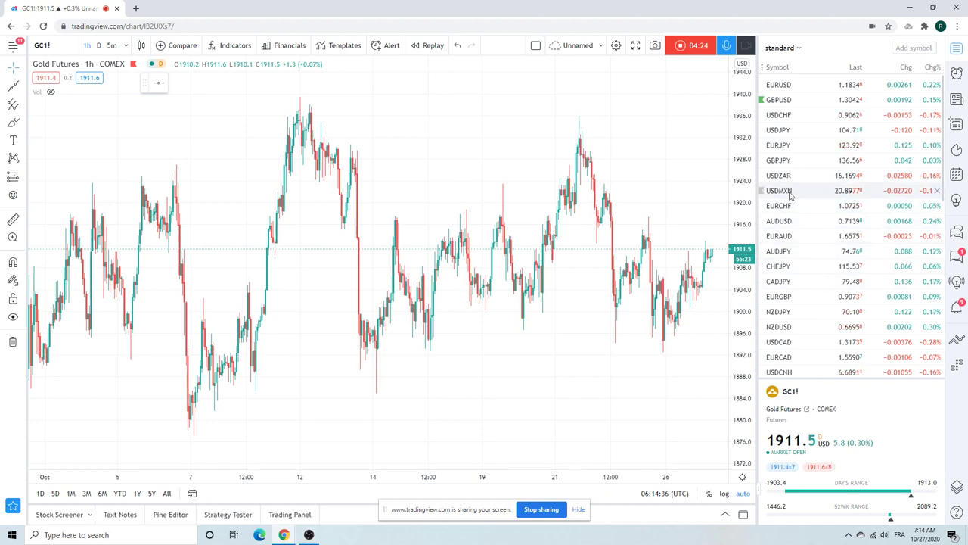
Step: Show USDMXN and switch it from hourly to 1D daily candles
left_click(779, 191)
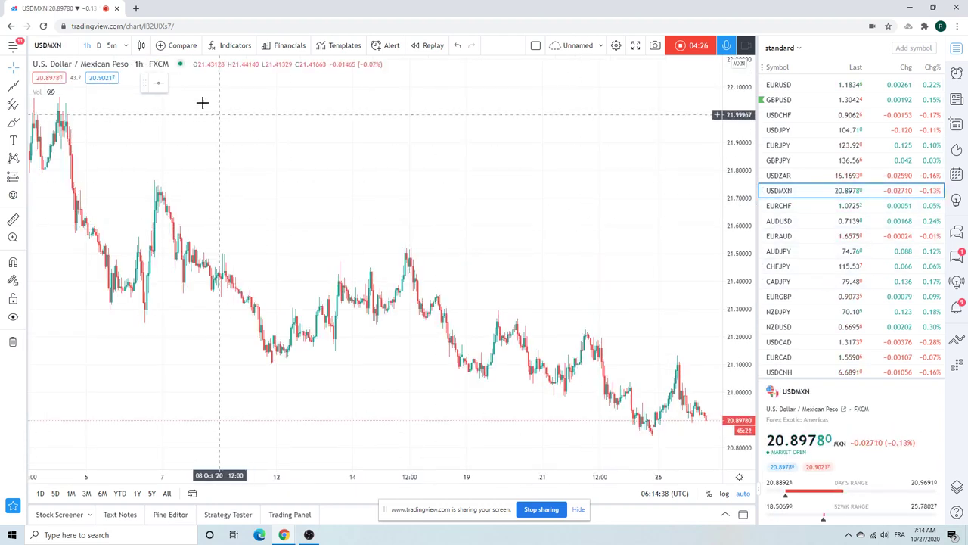
left_click(100, 46)
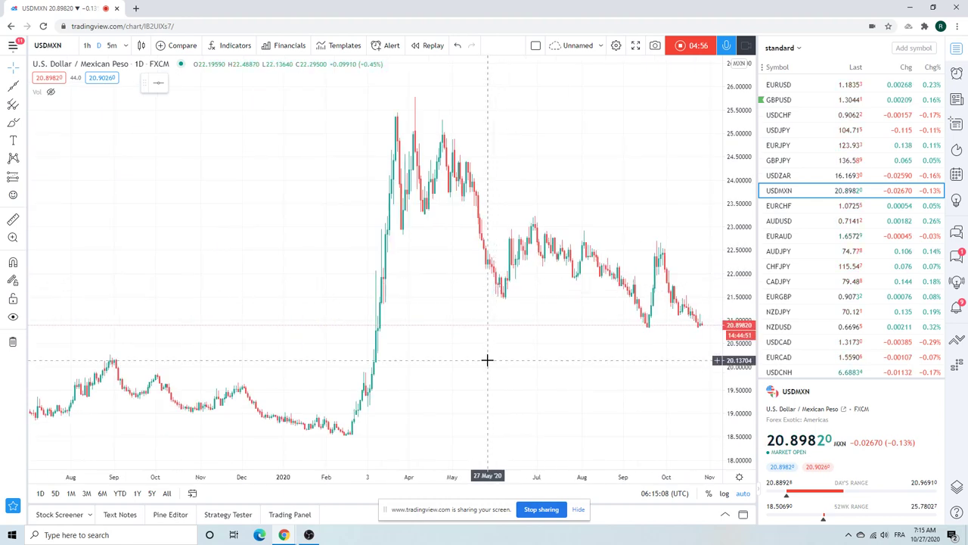
mouse_move(496, 354)
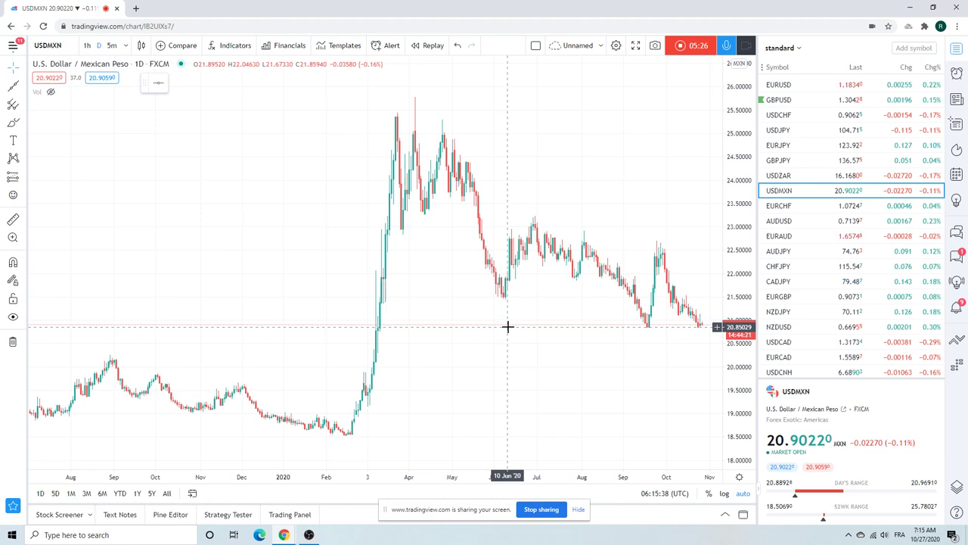
mouse_move(651, 212)
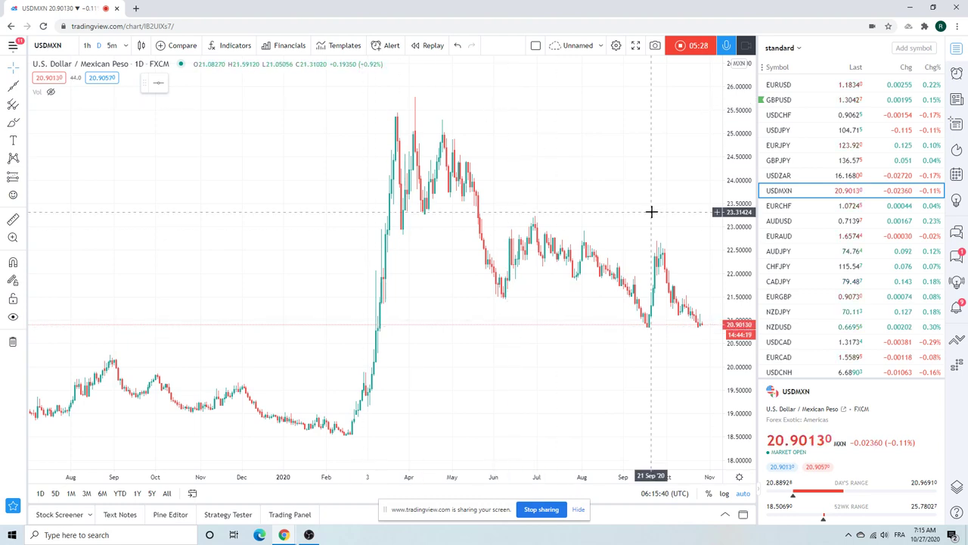
Step: Show USDZAR and switch it to 4h candles spanning late May to October
left_click(779, 176)
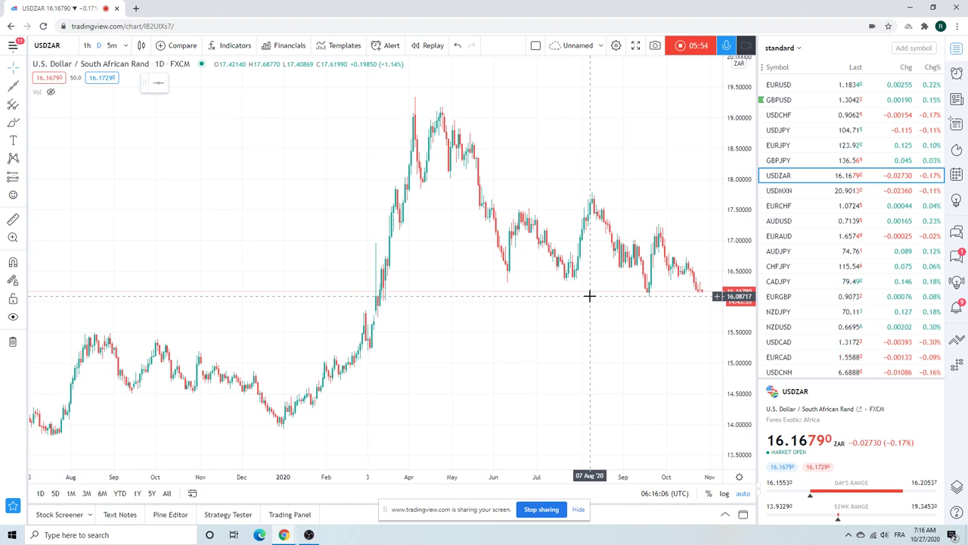
mouse_move(602, 295)
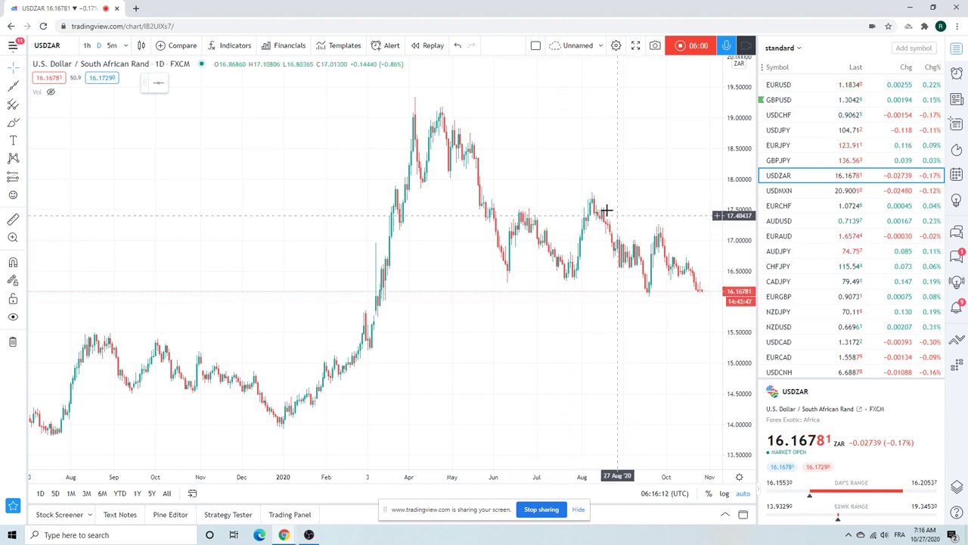
mouse_move(658, 295)
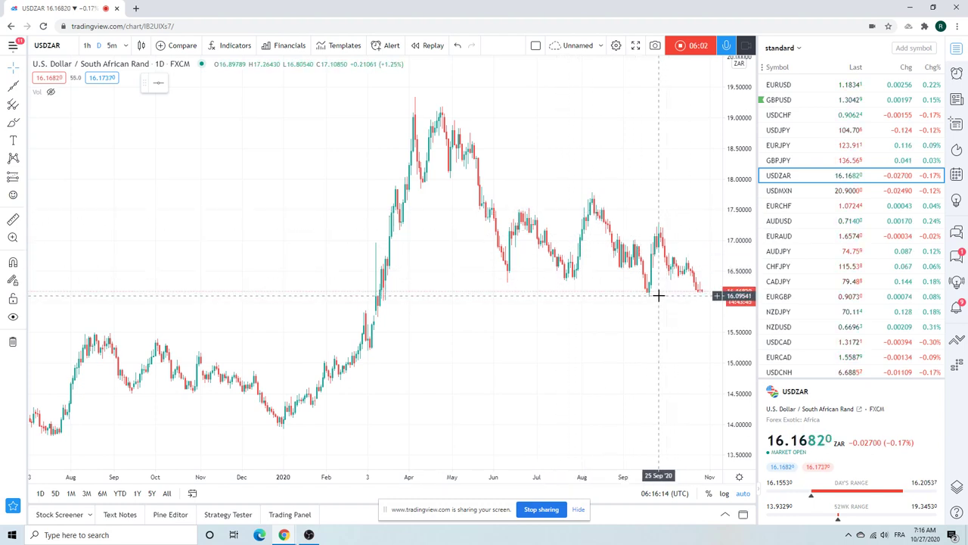
mouse_move(638, 199)
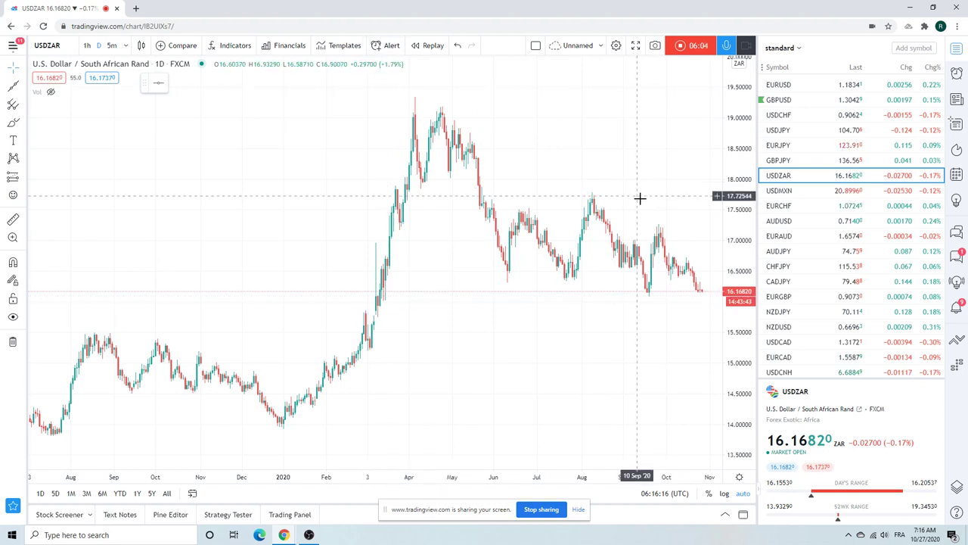
mouse_move(651, 206)
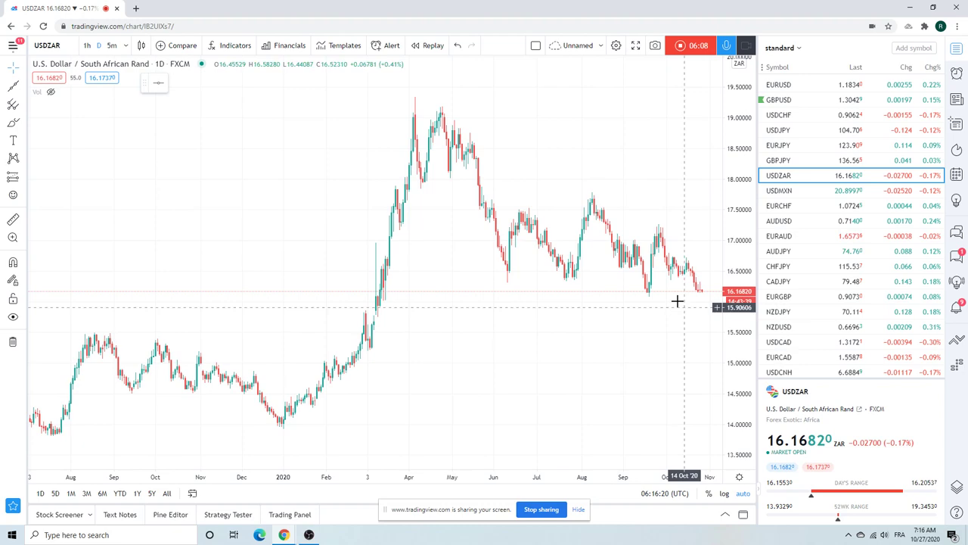
mouse_move(668, 295)
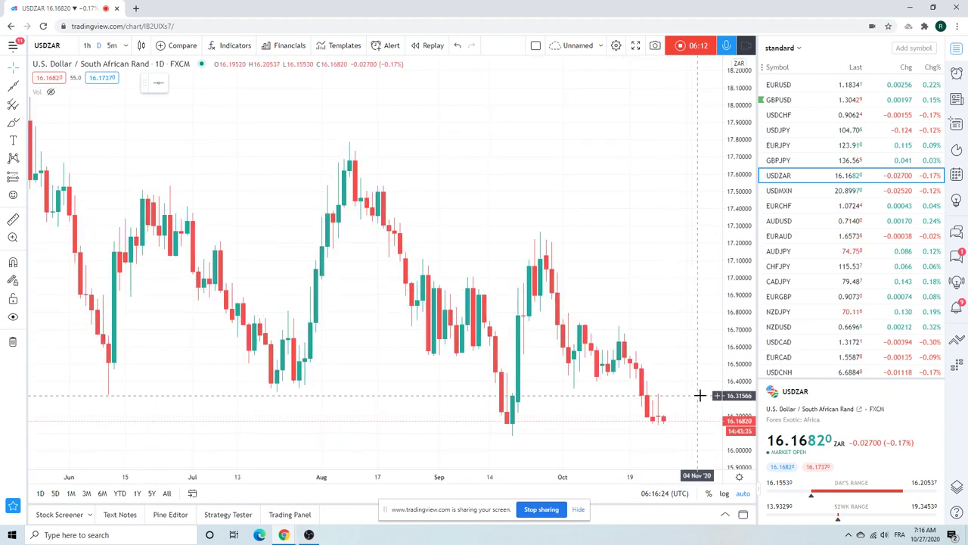
left_click(97, 45)
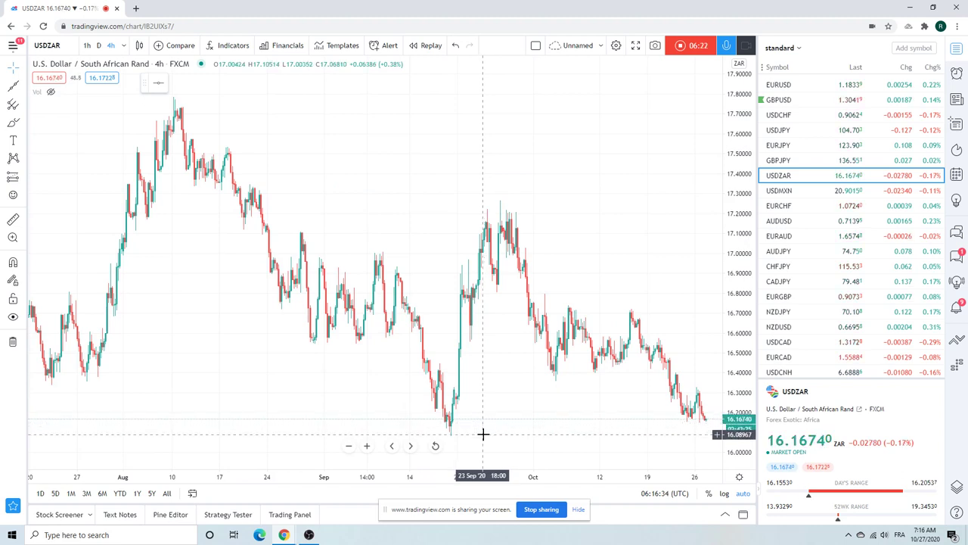
mouse_move(436, 254)
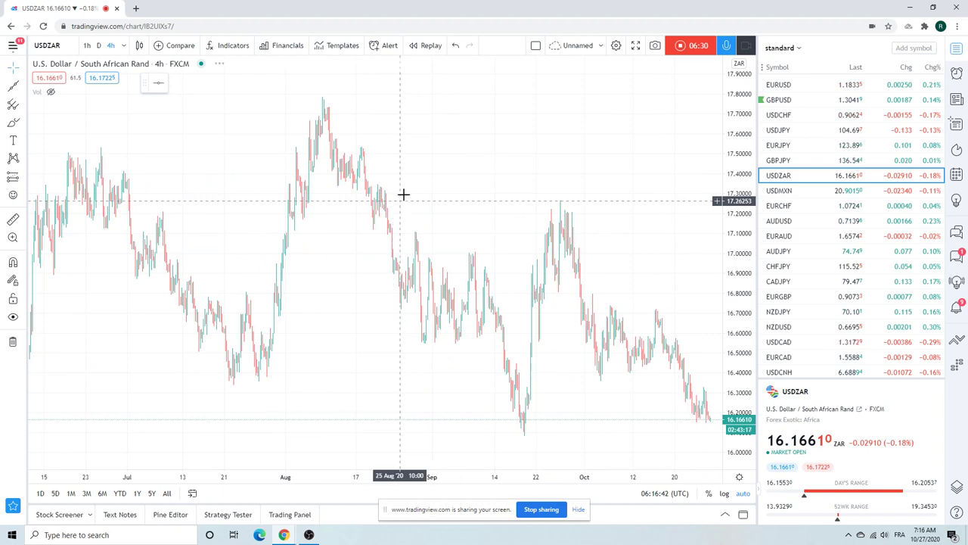
mouse_move(490, 197)
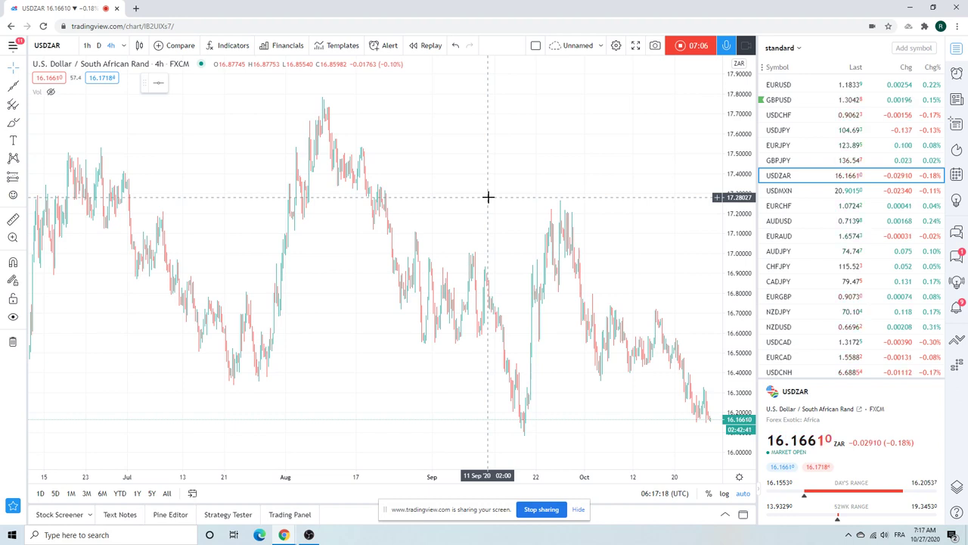
mouse_move(490, 191)
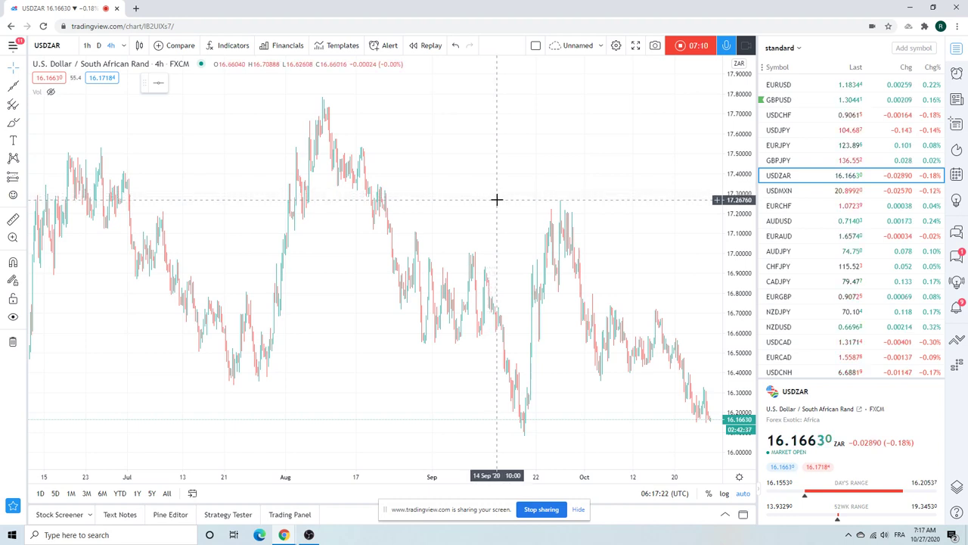
mouse_move(499, 200)
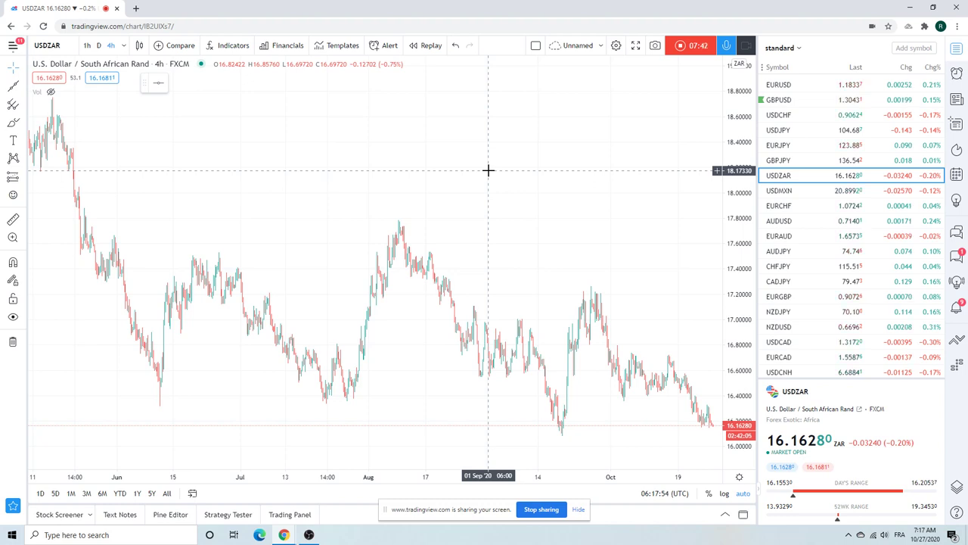
mouse_move(814, 163)
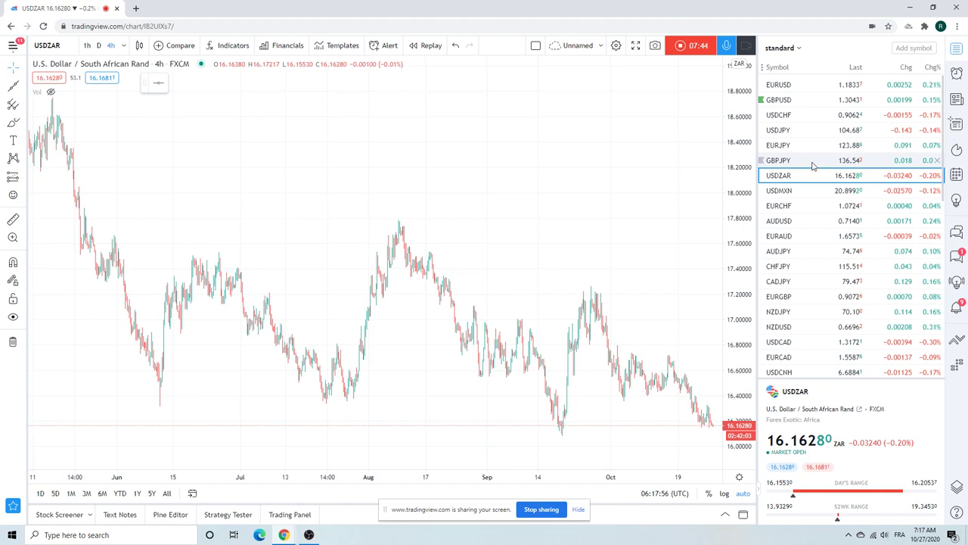
scroll("down", 3)
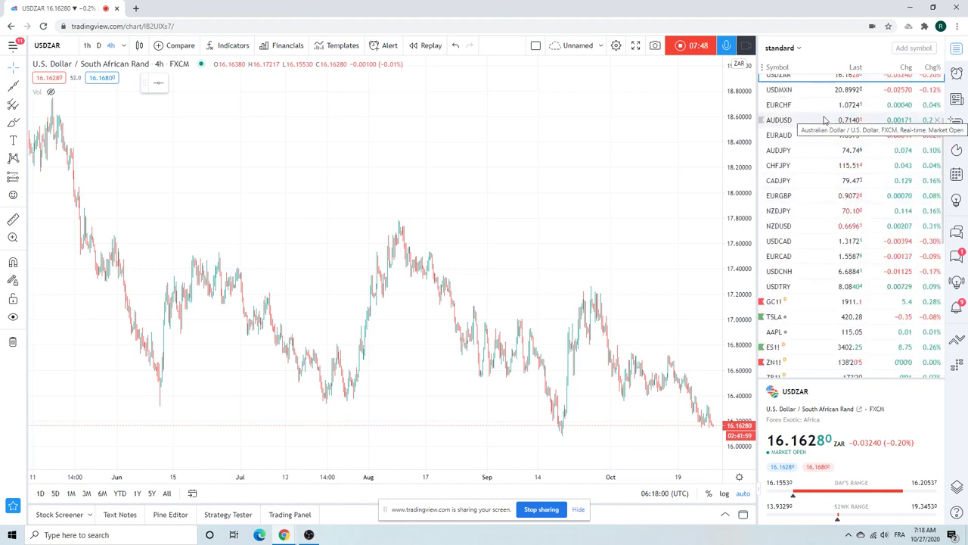
Step: Load the ZB1! T-Bond Futures 4-hour chart from further down the watchlist
scroll("down", 3)
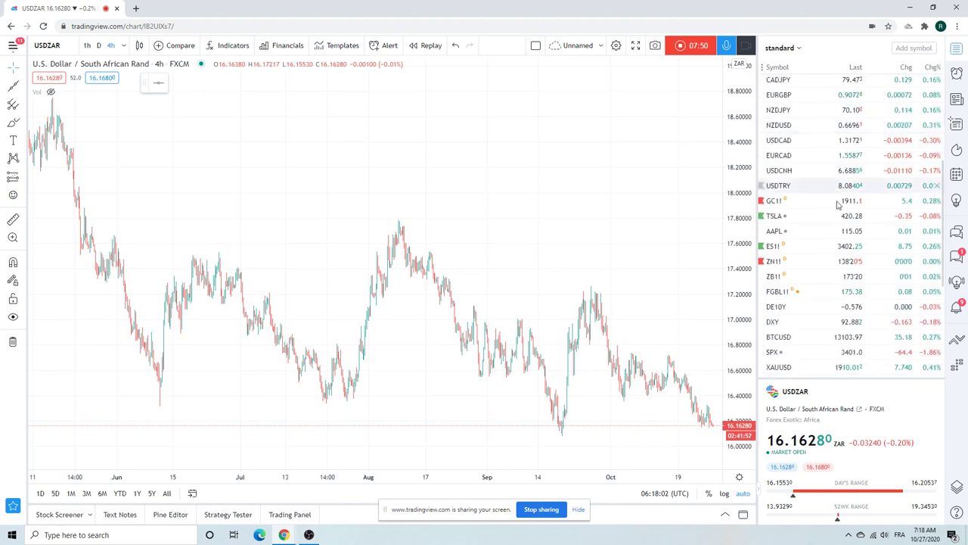
mouse_move(832, 185)
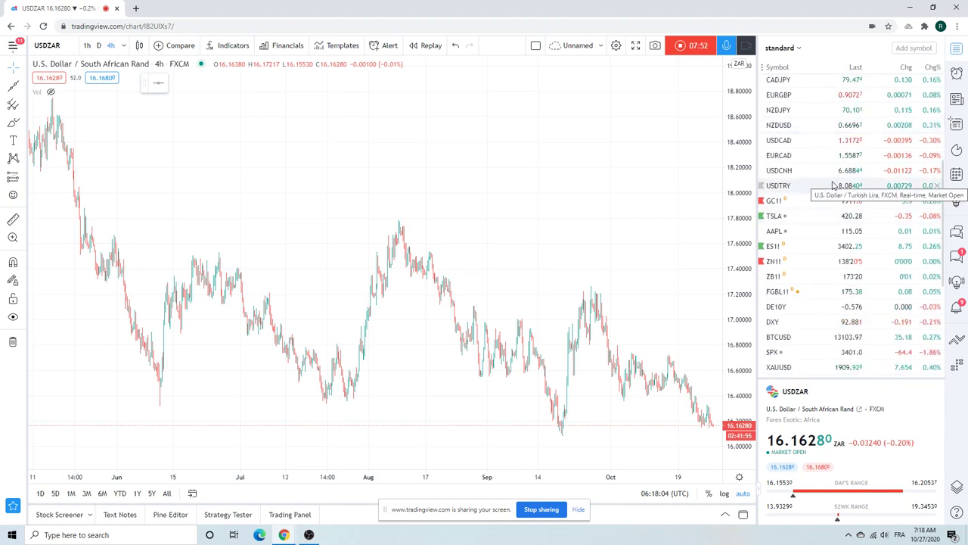
mouse_move(624, 292)
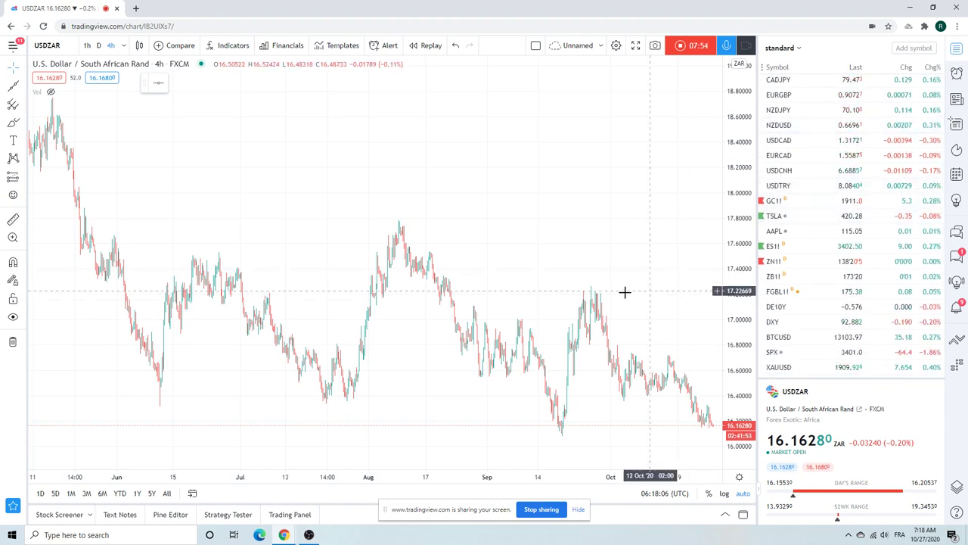
mouse_move(396, 160)
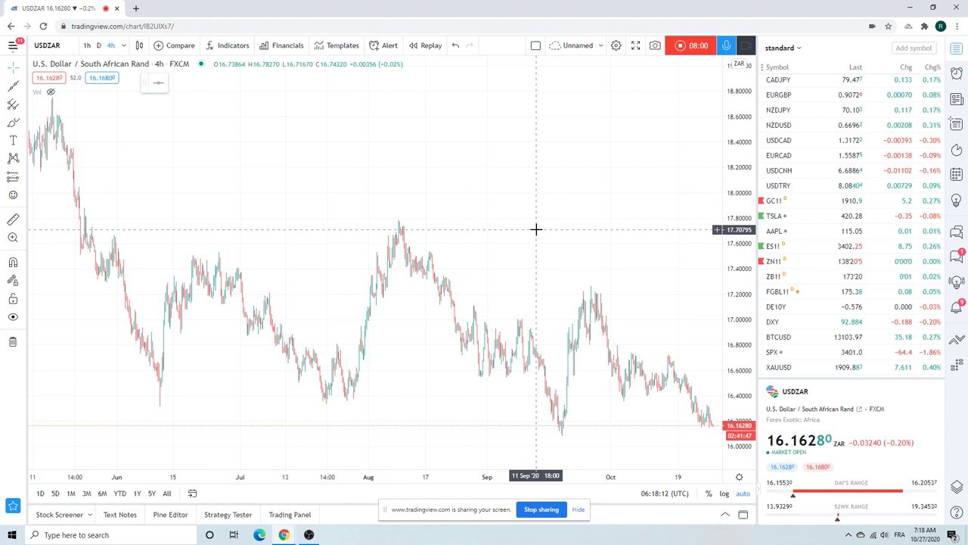
mouse_move(536, 189)
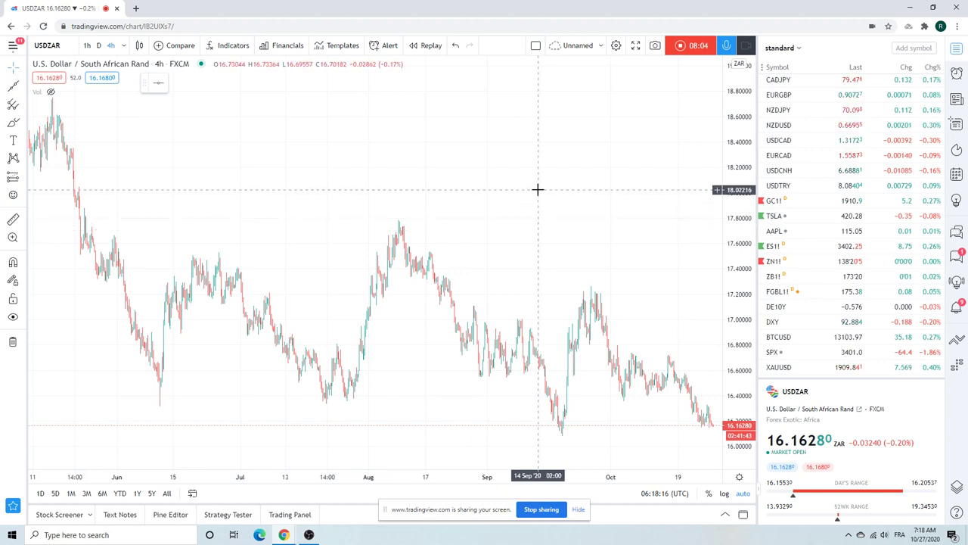
left_click(777, 275)
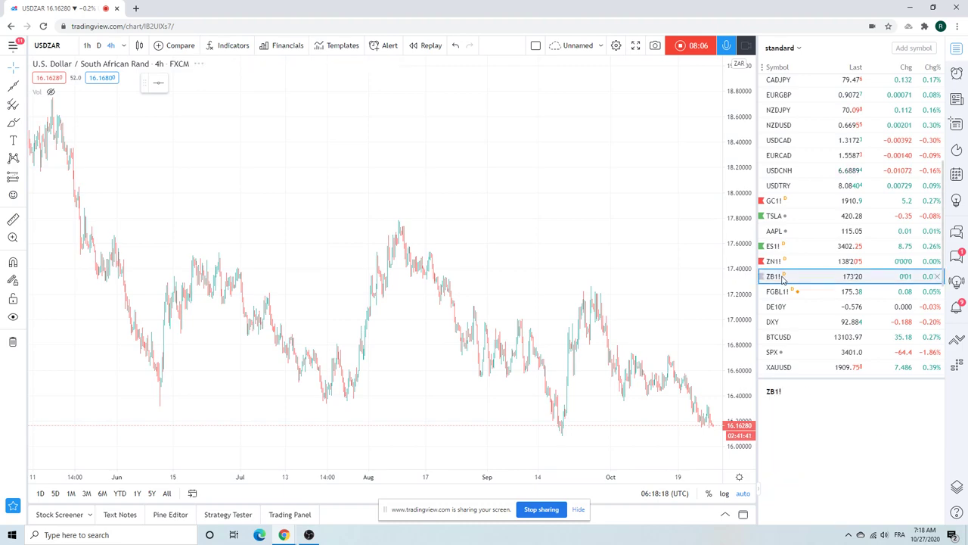
left_click(775, 276)
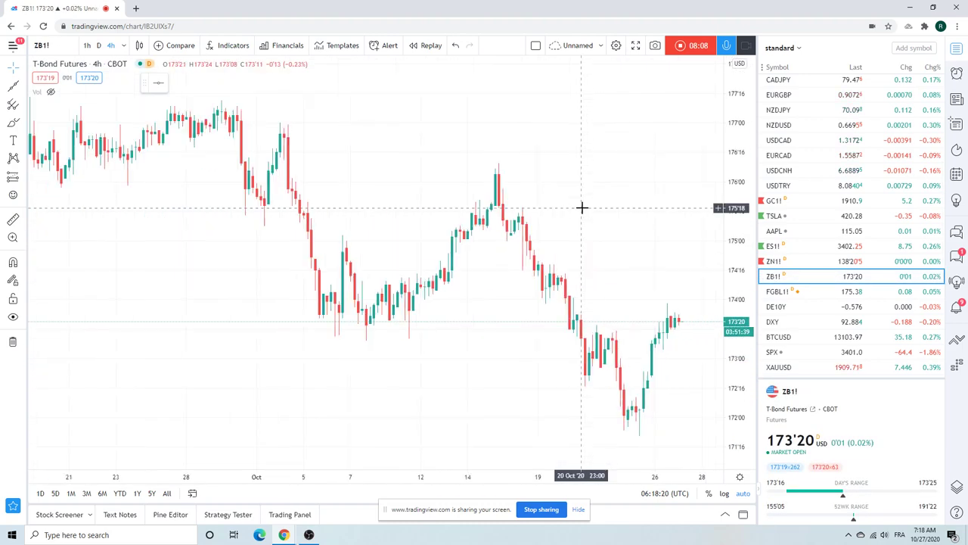
mouse_move(590, 224)
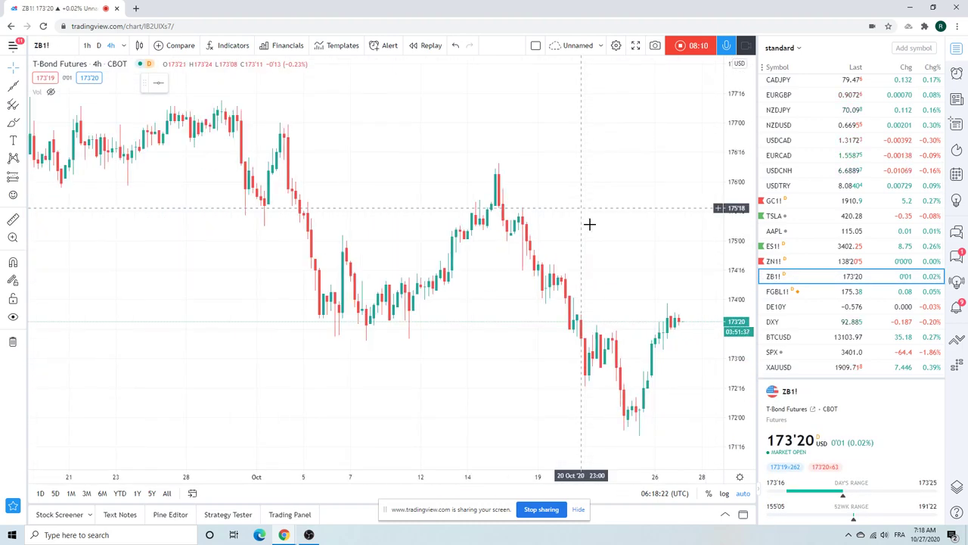
mouse_move(623, 303)
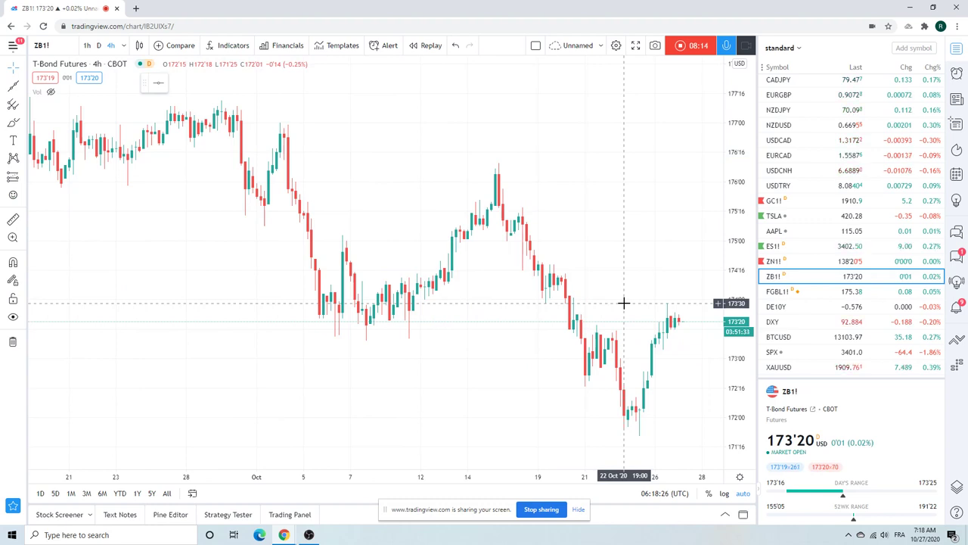
mouse_move(641, 251)
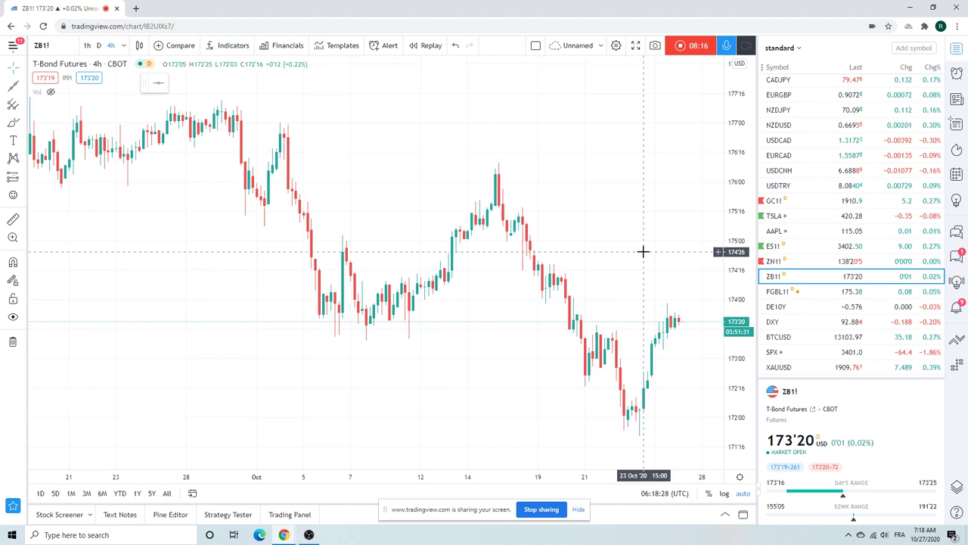
mouse_move(641, 303)
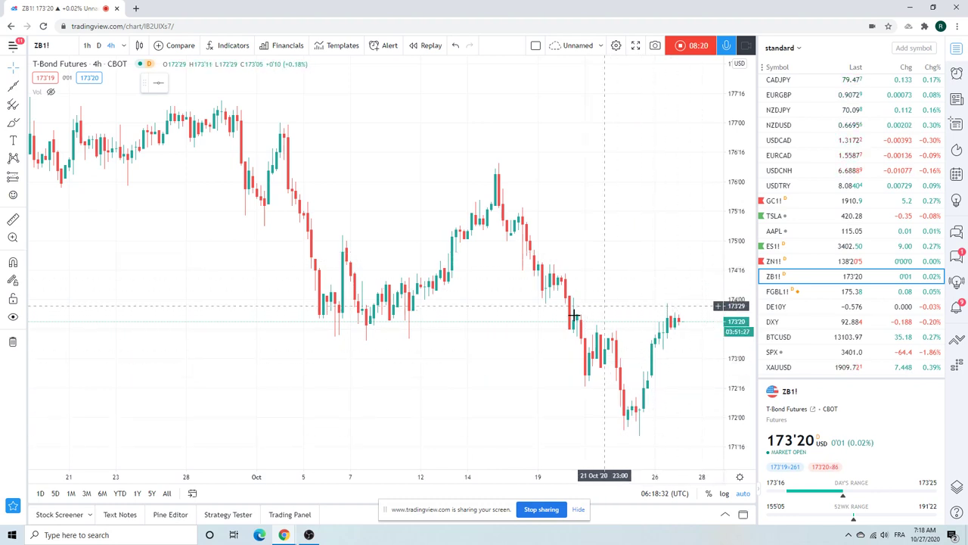
mouse_move(658, 316)
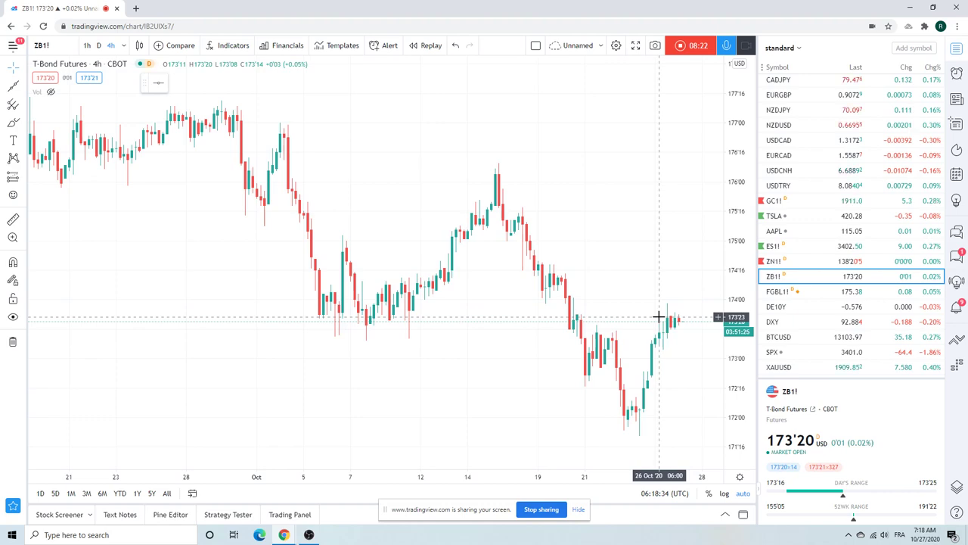
mouse_move(644, 300)
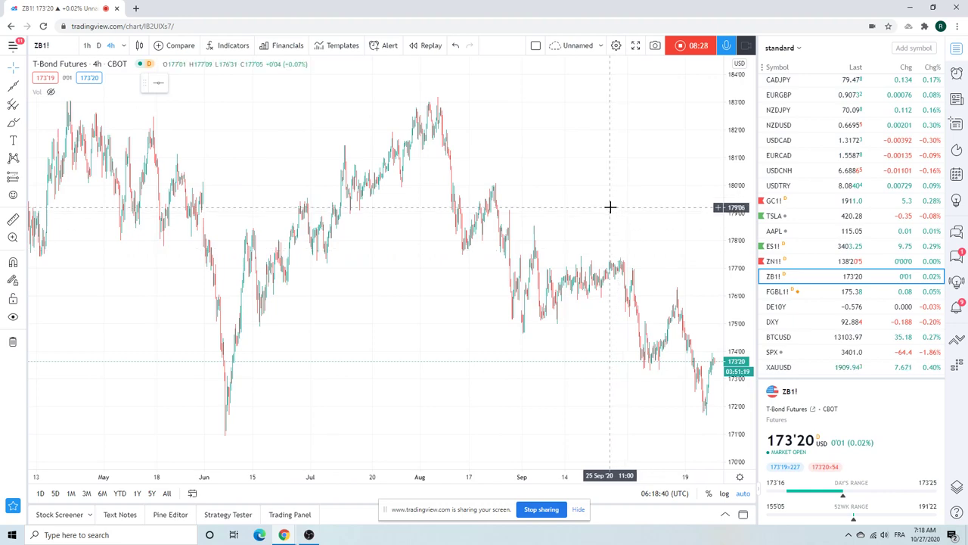
mouse_move(615, 304)
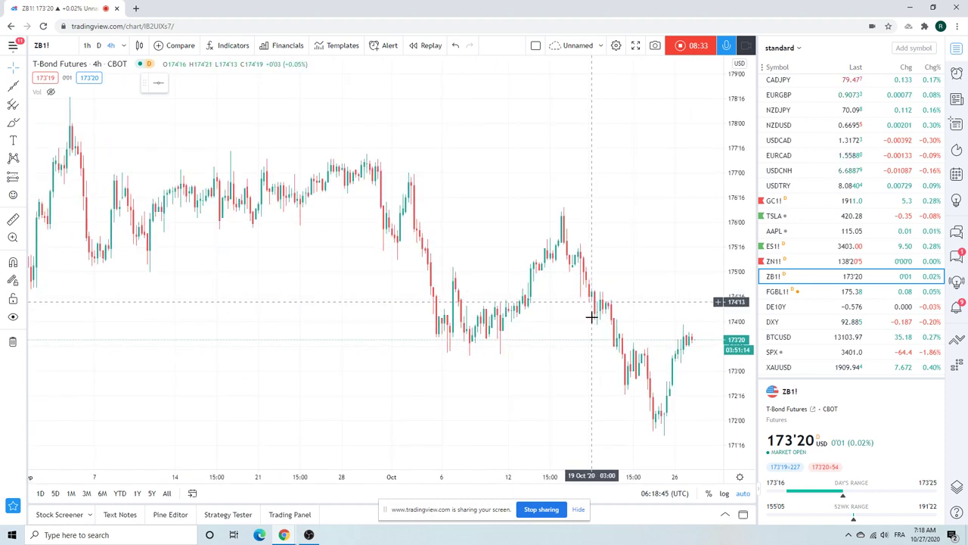
mouse_move(597, 329)
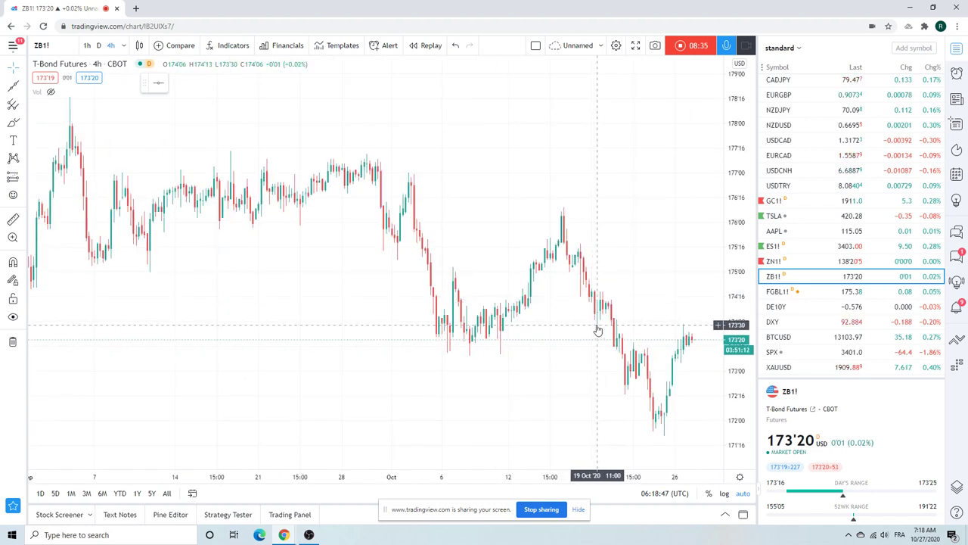
mouse_move(684, 360)
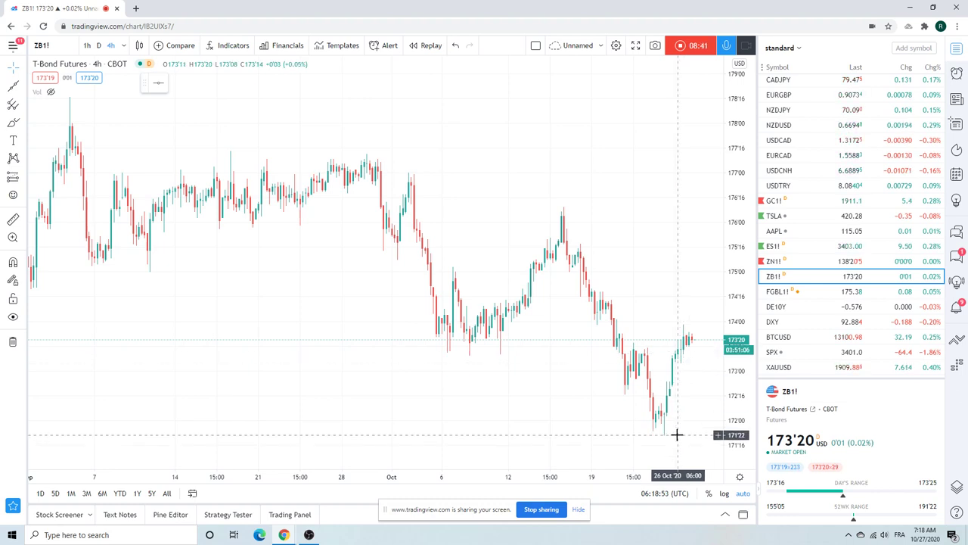
mouse_move(675, 362)
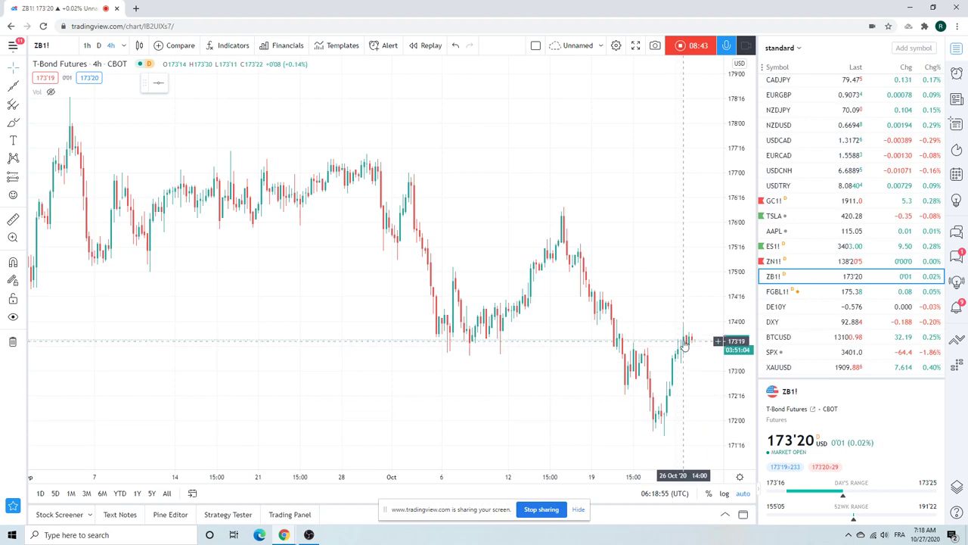
mouse_move(668, 323)
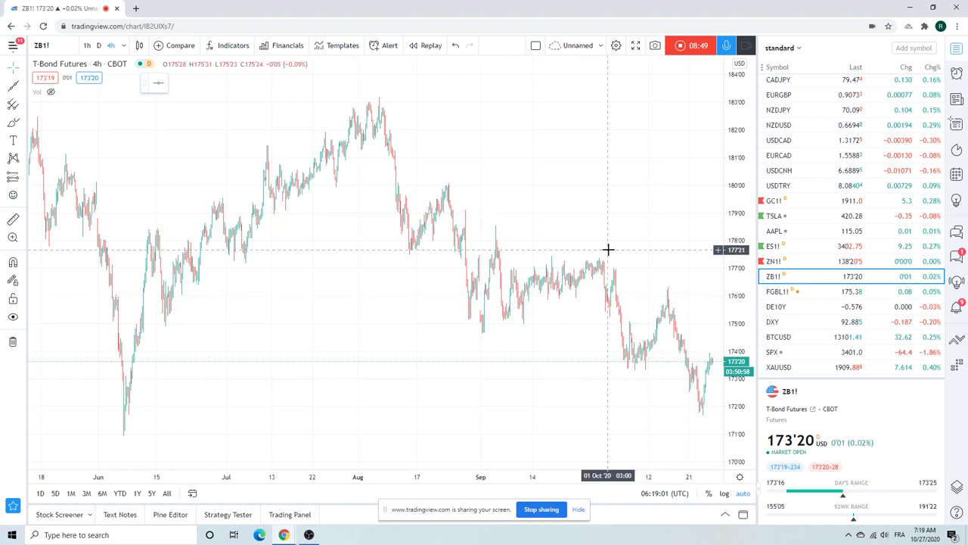
mouse_move(590, 245)
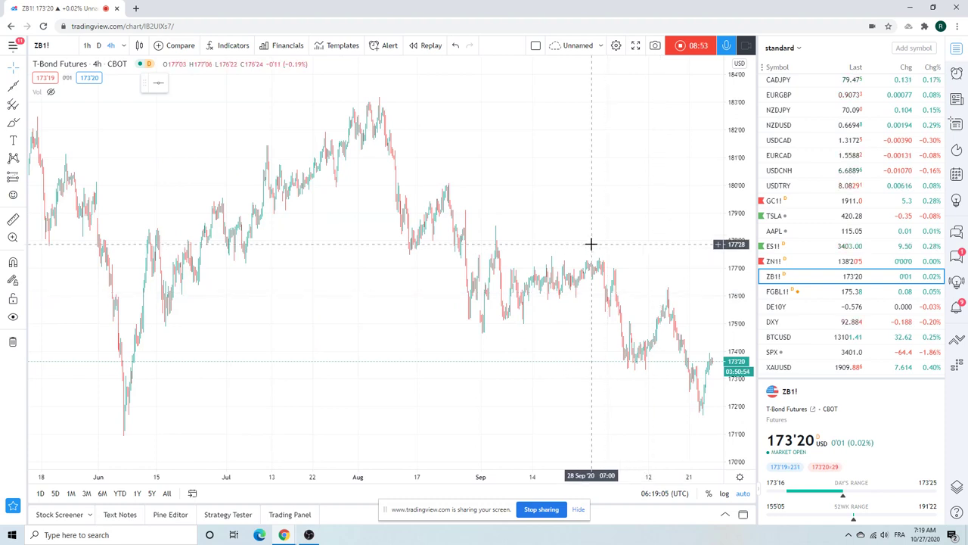
mouse_move(569, 227)
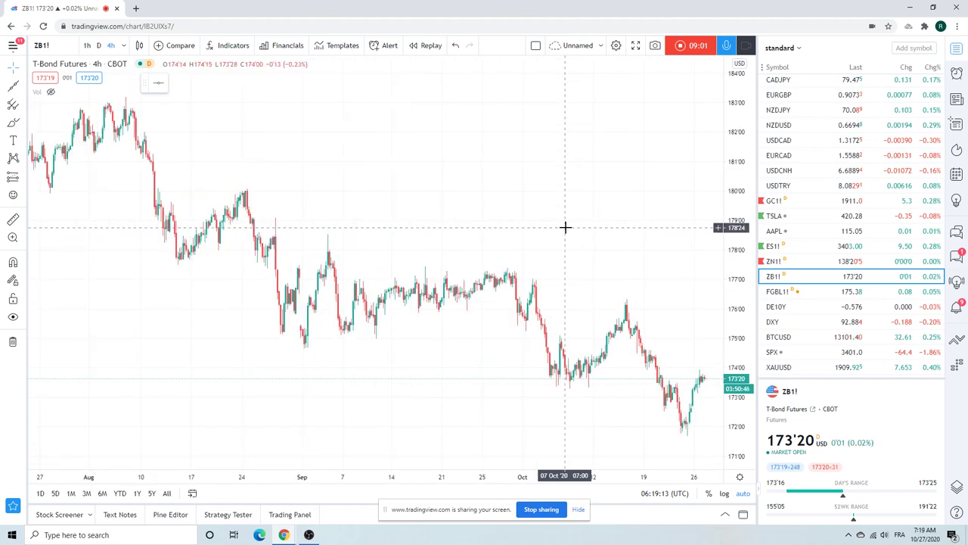
mouse_move(553, 263)
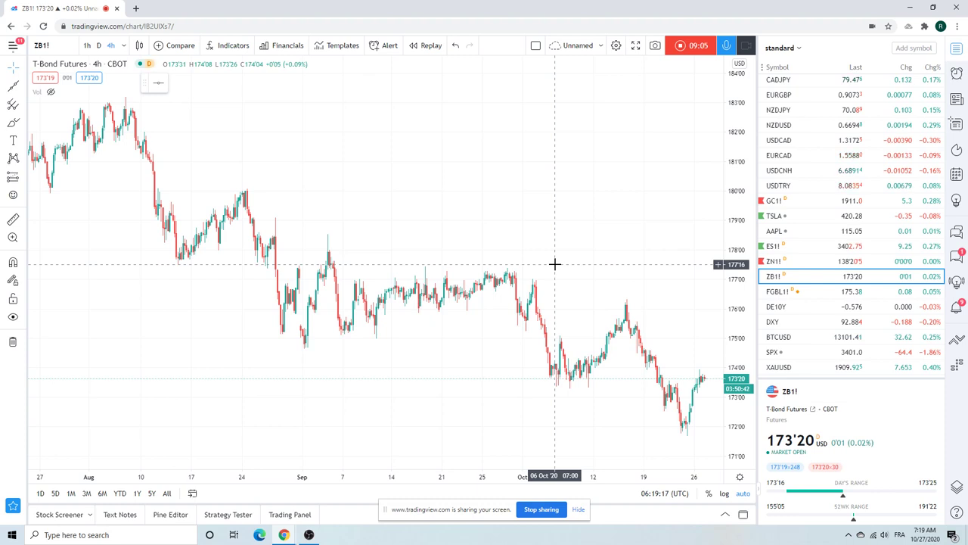
mouse_move(826, 182)
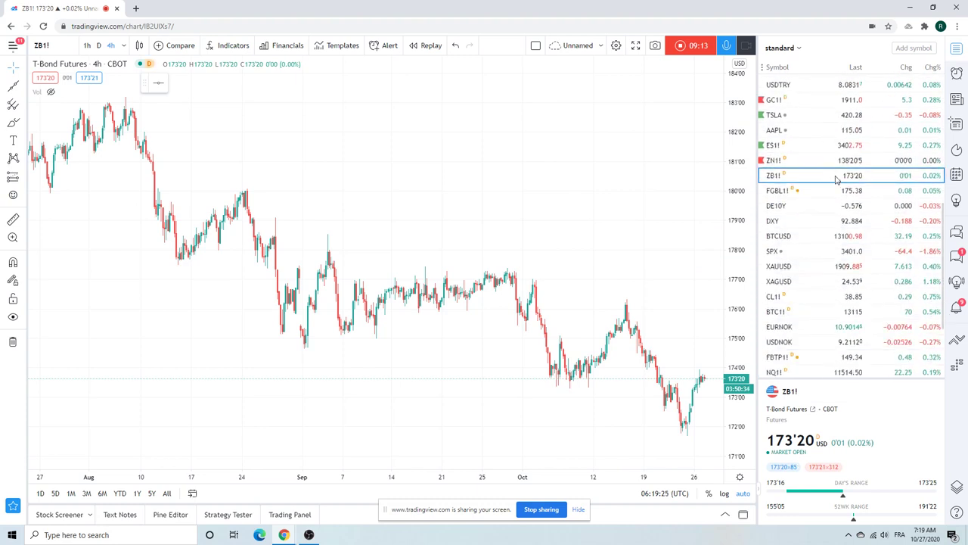
Step: Load the BTC1! Bitcoin CME Futures 4h chart and focus on the most recent weeks' rally
scroll("down", 3)
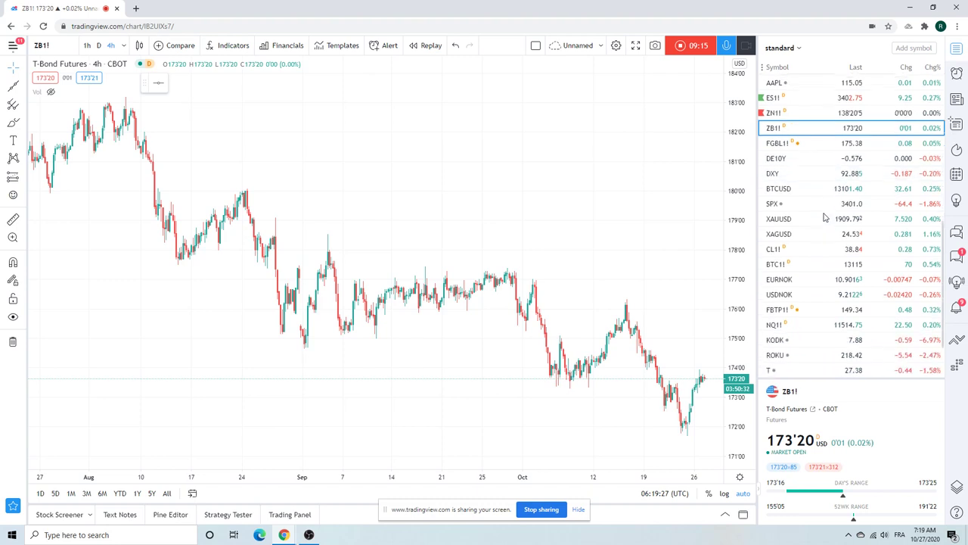
left_click(775, 260)
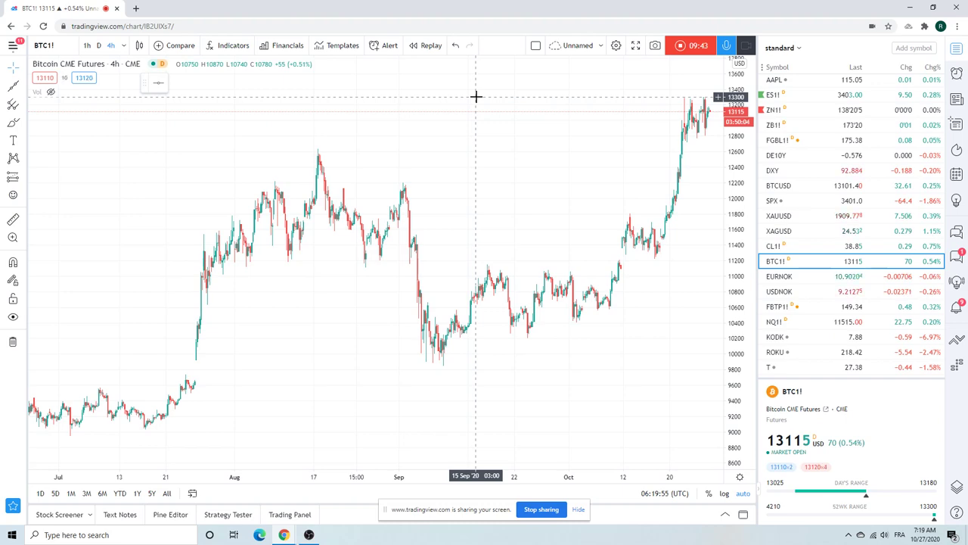
mouse_move(460, 108)
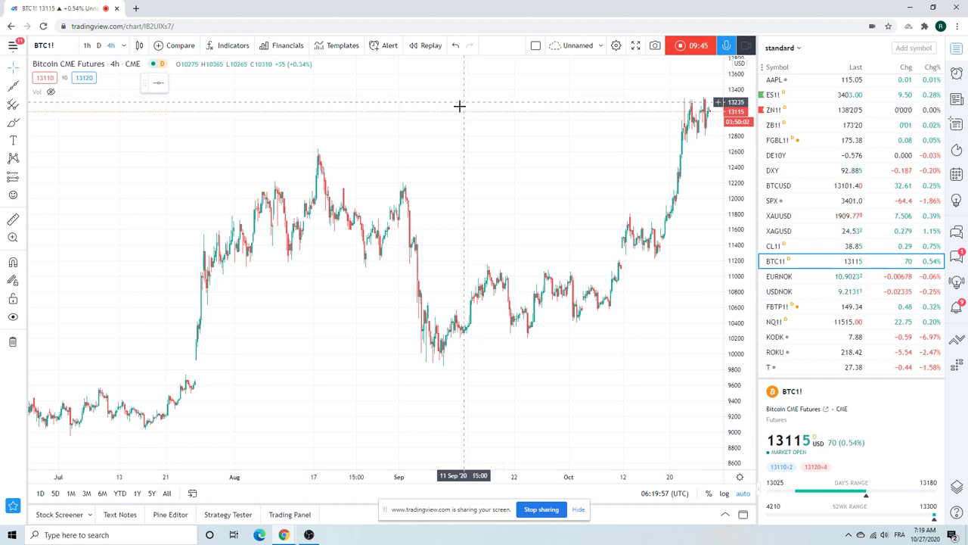
left_click_drag(460, 106, 421, 153)
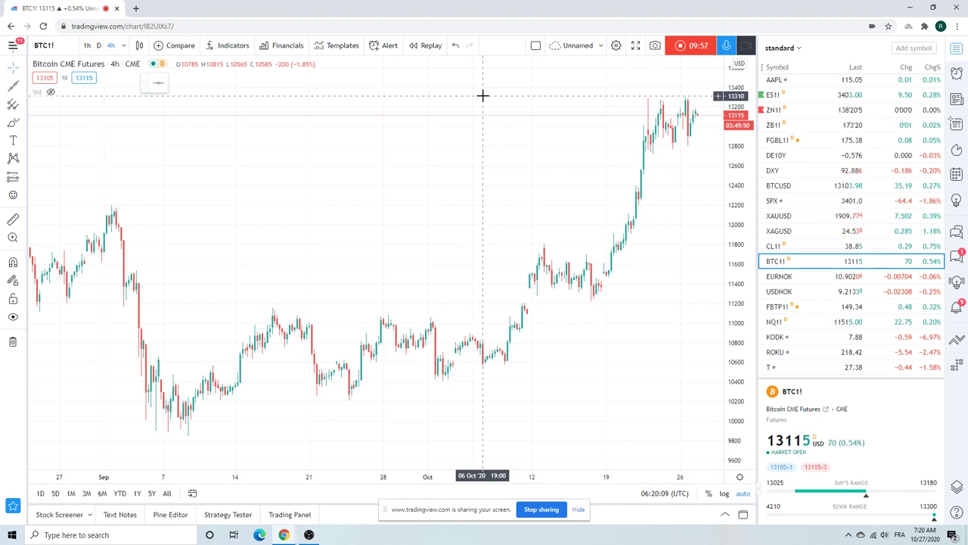
mouse_move(551, 156)
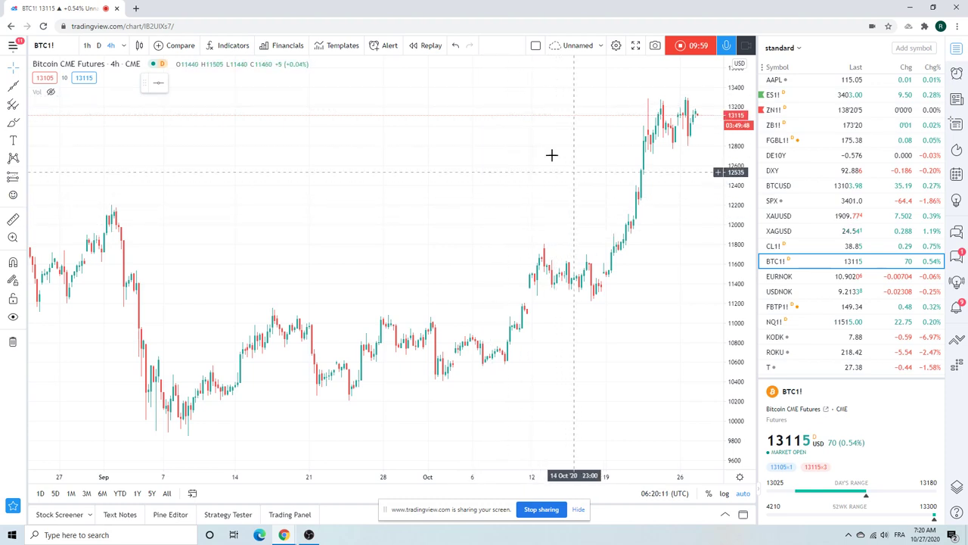
mouse_move(614, 166)
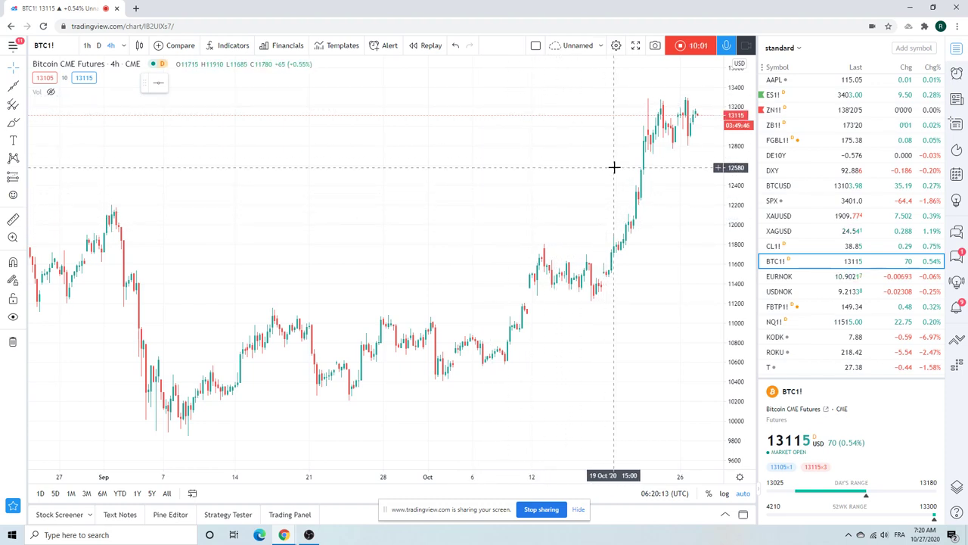
mouse_move(618, 257)
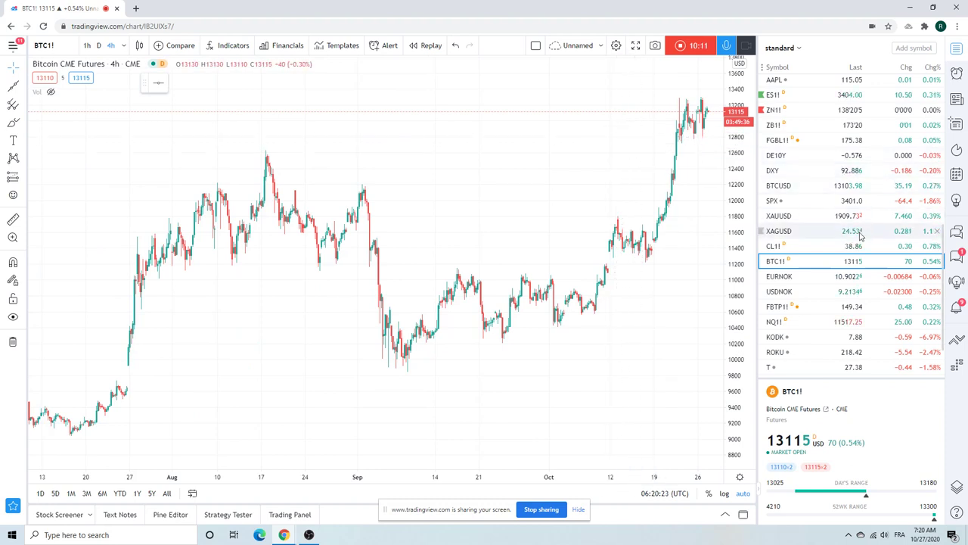
scroll("down", 3)
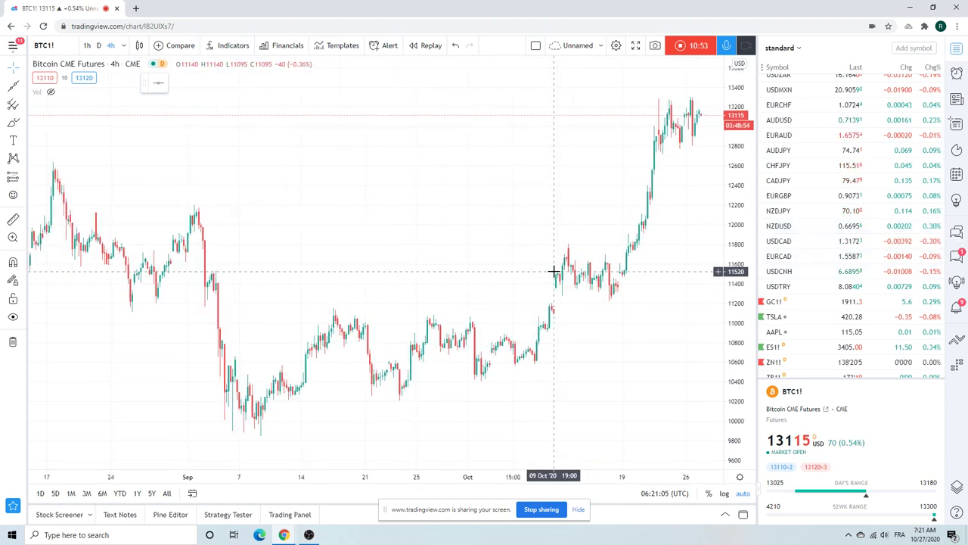
scroll("down", 3)
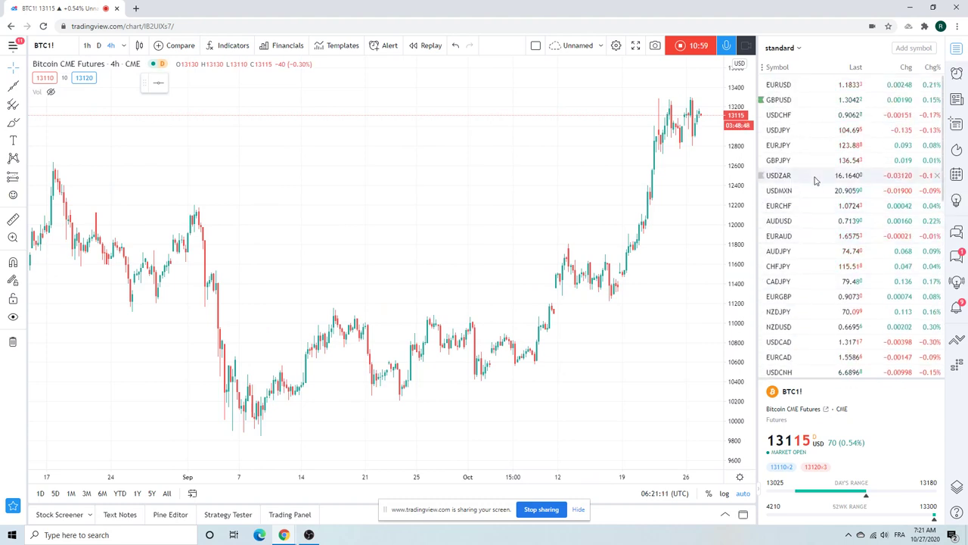
mouse_move(801, 221)
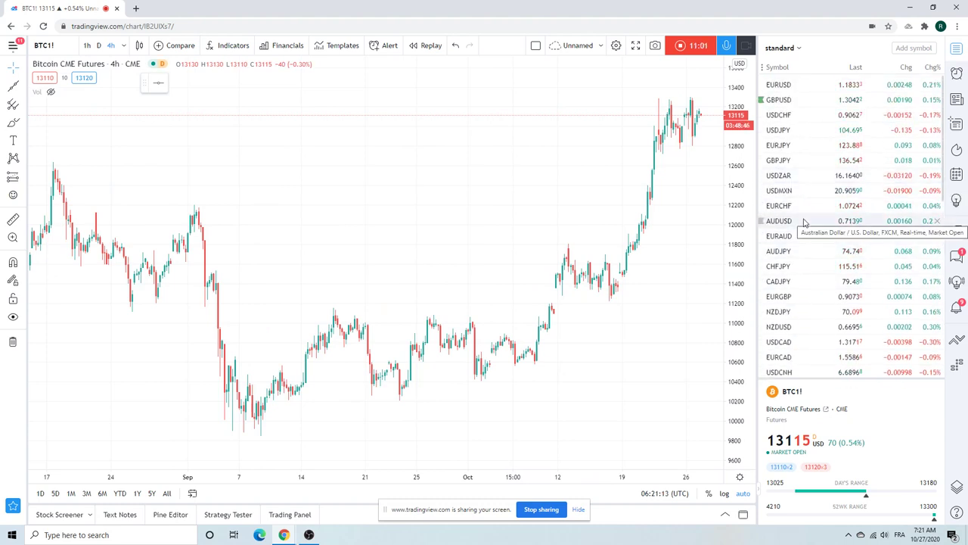